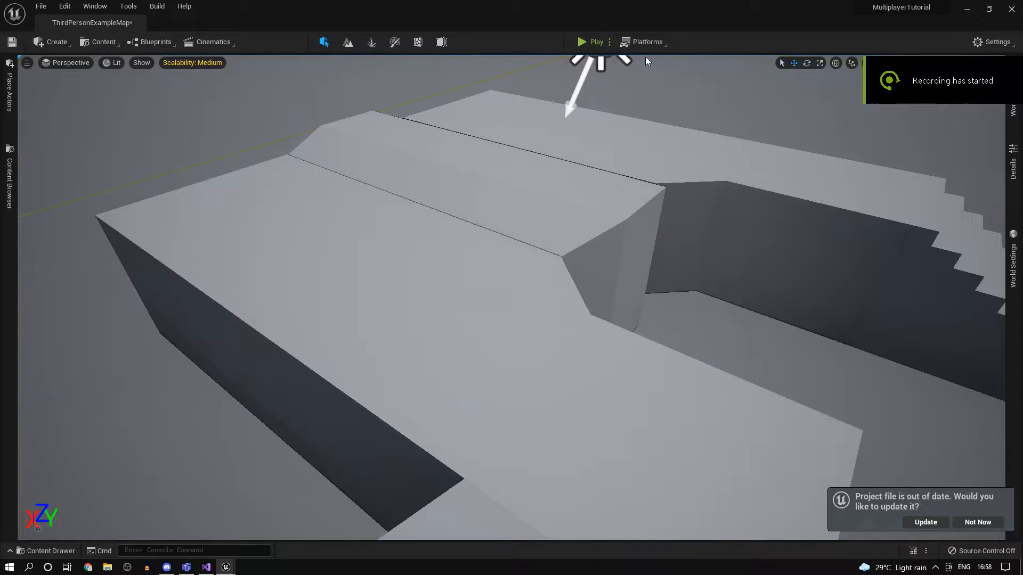
mouse_move(577, 52)
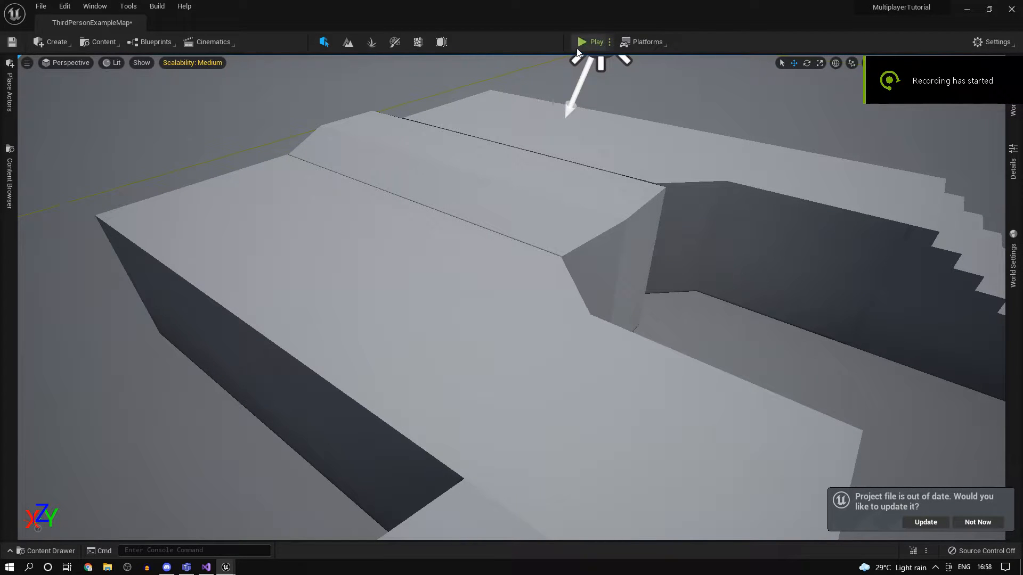
Step: Bring up the ThirdPersonCharacter Blueprint showing its Event Graph with the For Loop and Delay nodes
click(592, 41)
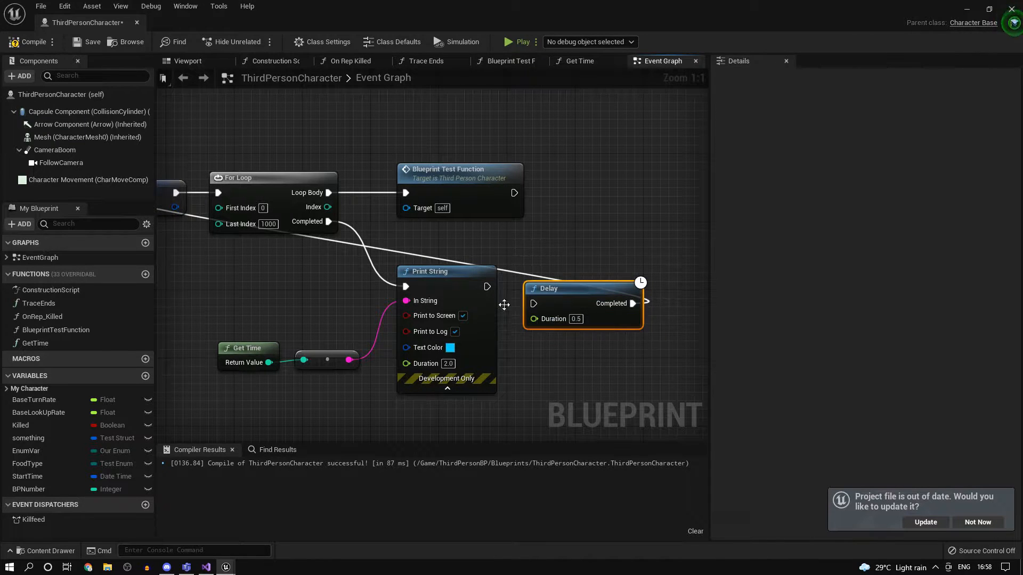
click(511, 61)
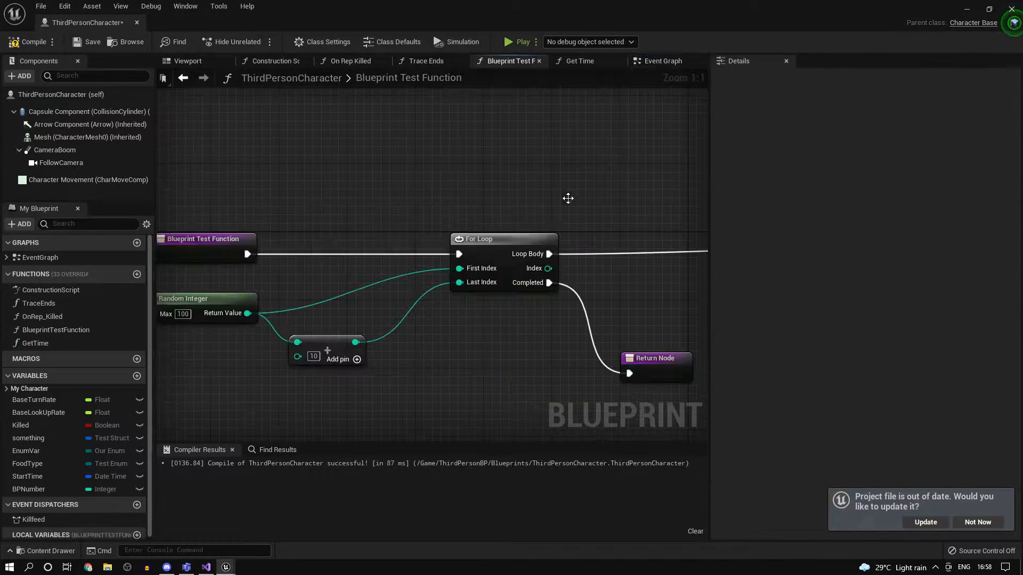
scroll(down, 3)
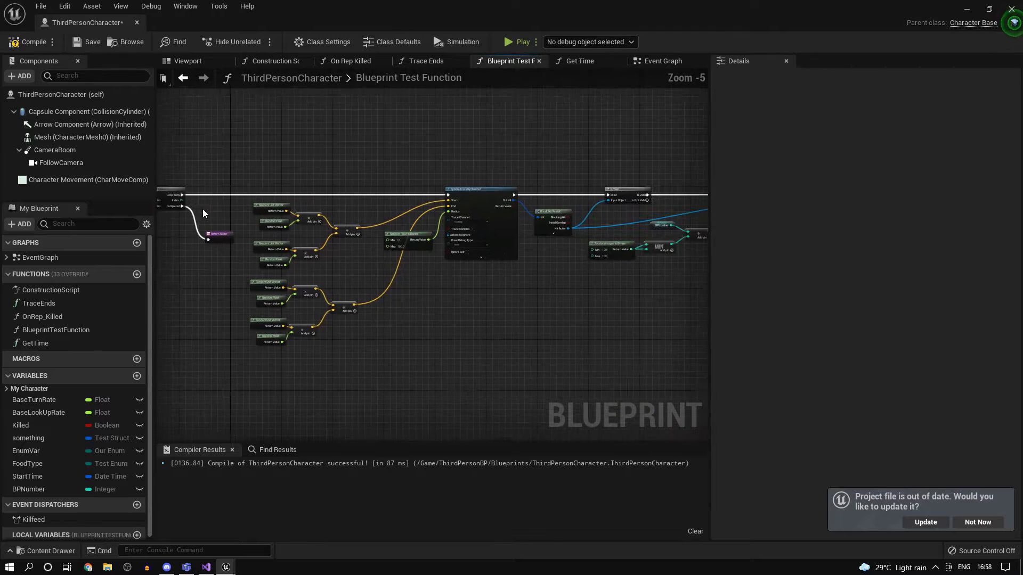
scroll(up, 3)
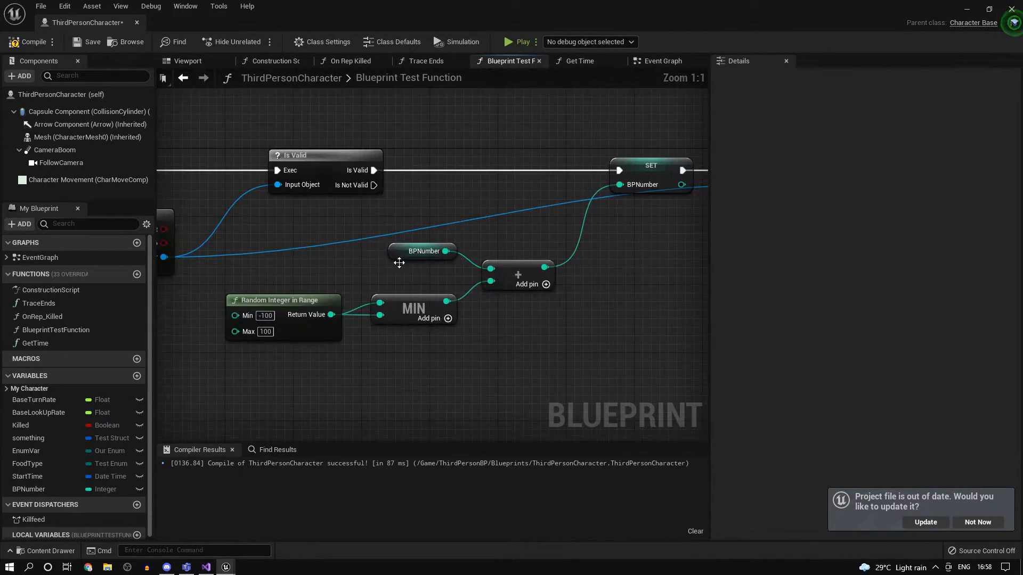
click(663, 61)
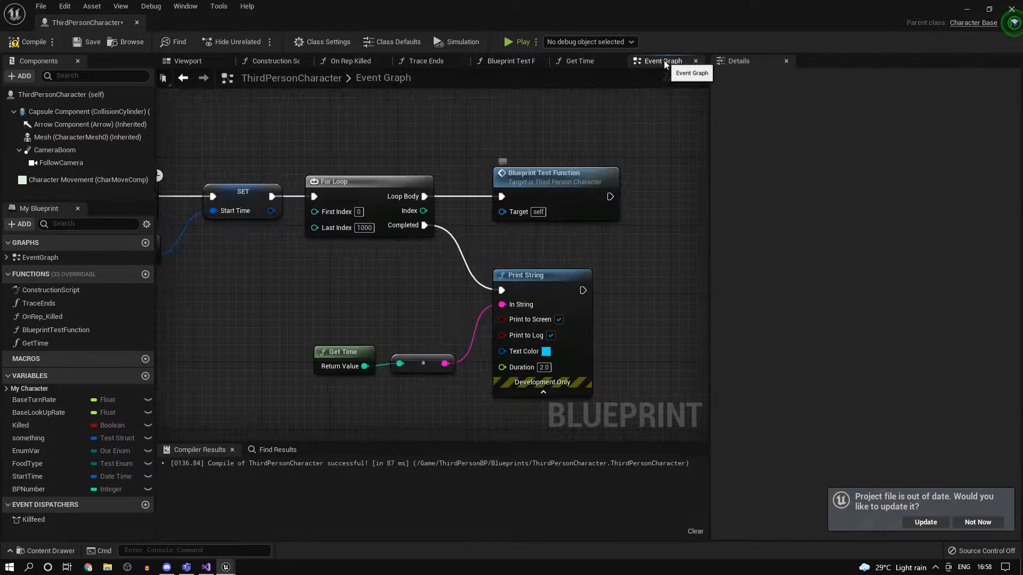
click(205, 566)
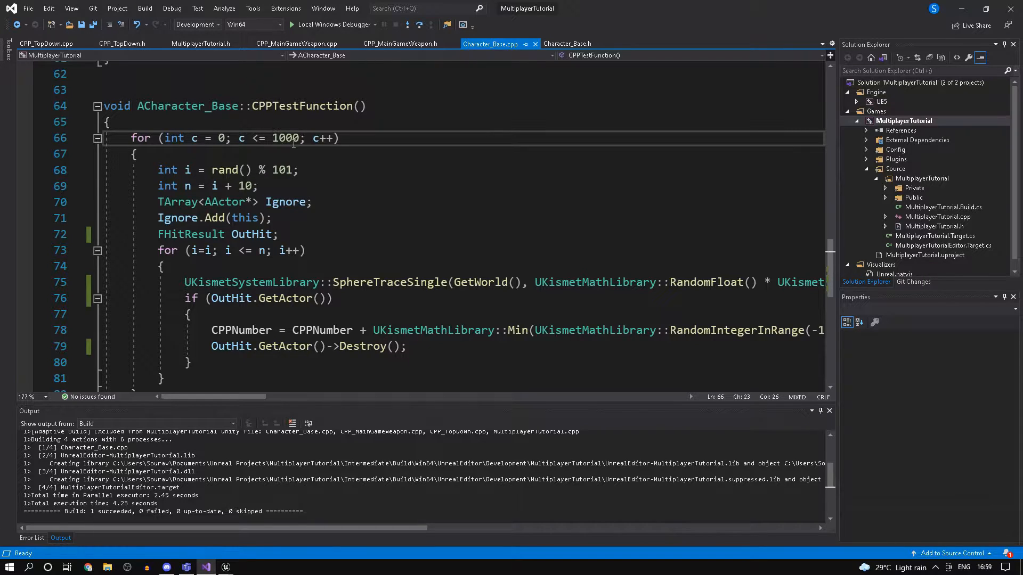
double_click(285, 138)
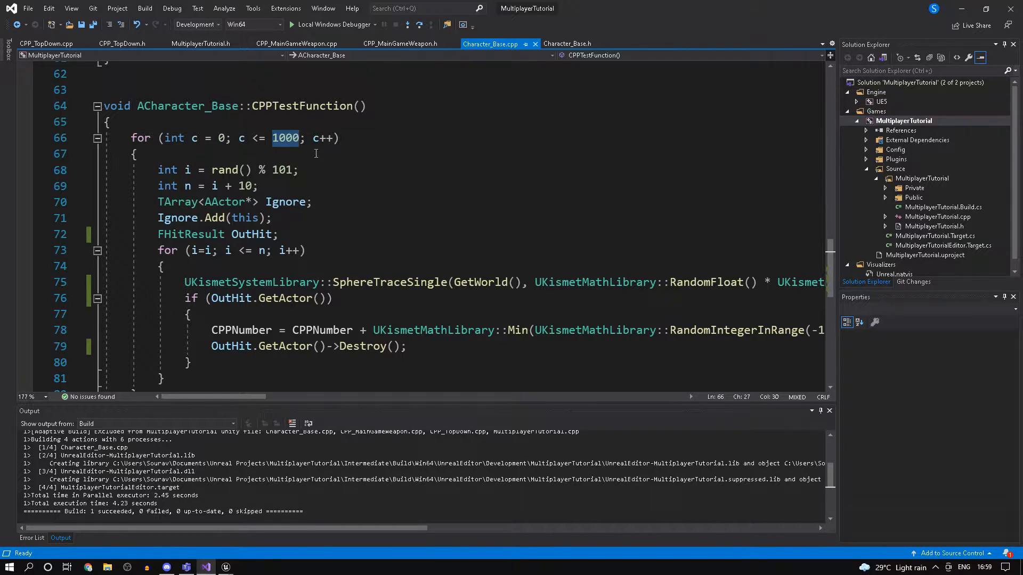
click(138, 154)
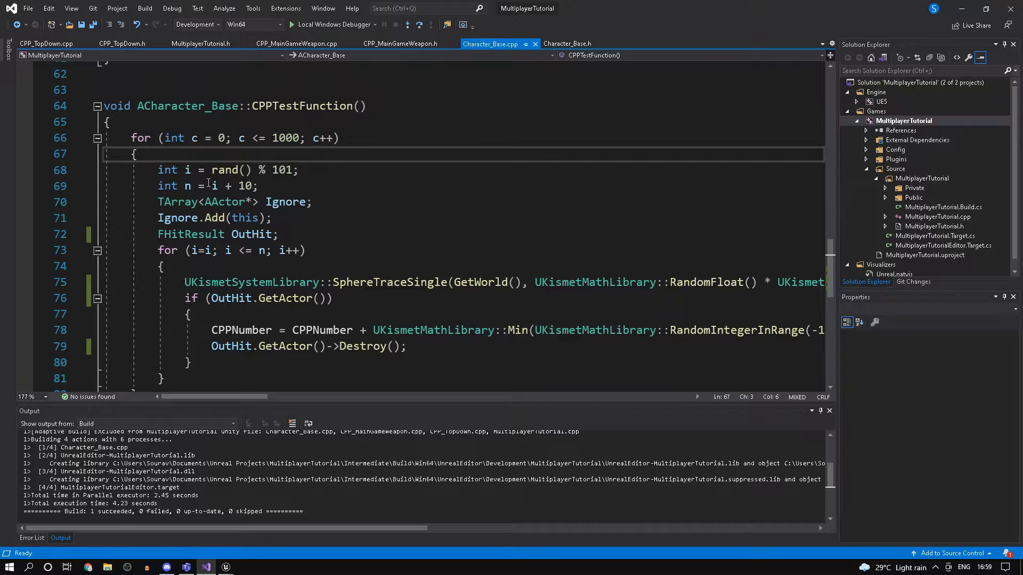
click(261, 121)
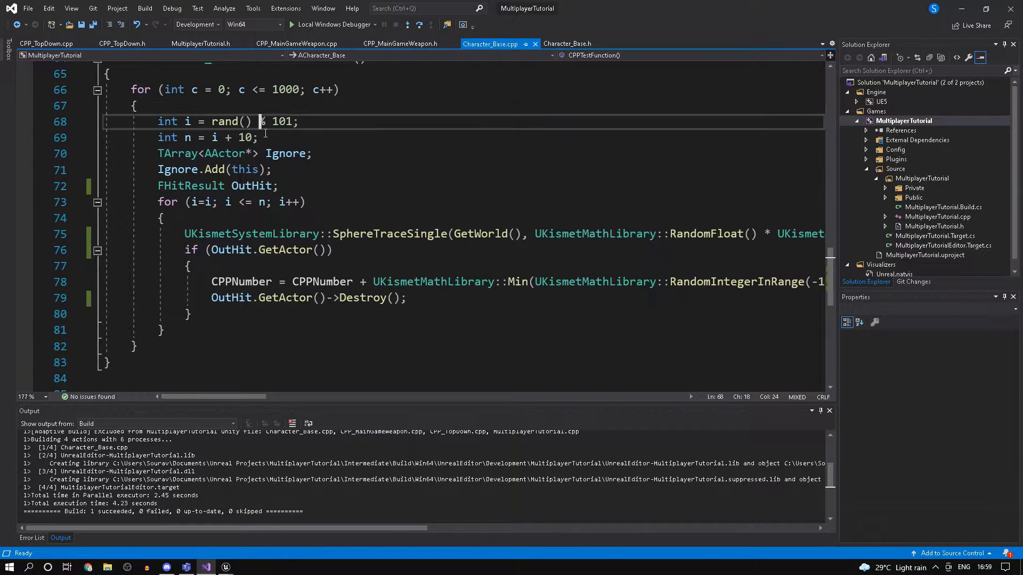
double_click(226, 122)
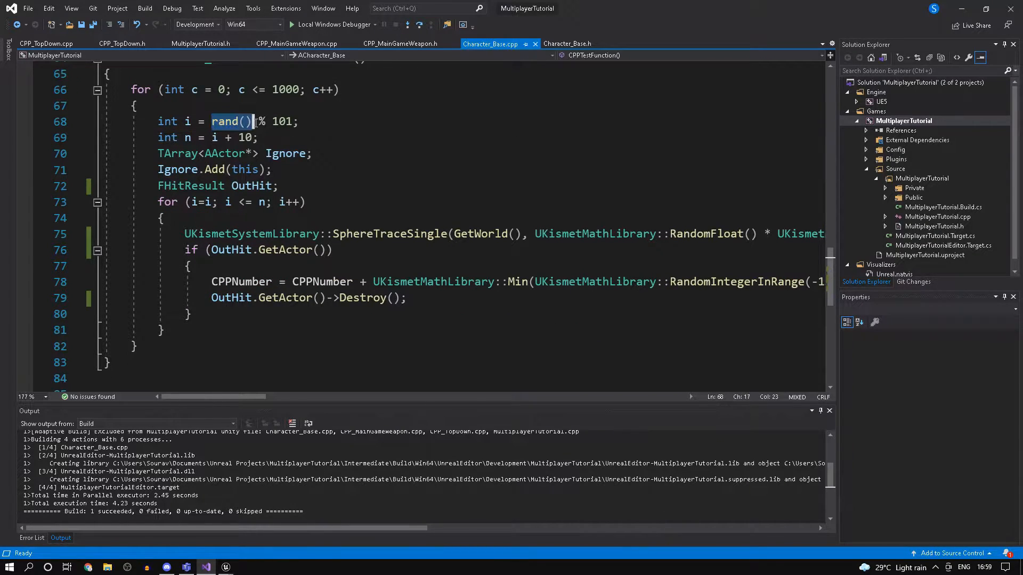
click(303, 122)
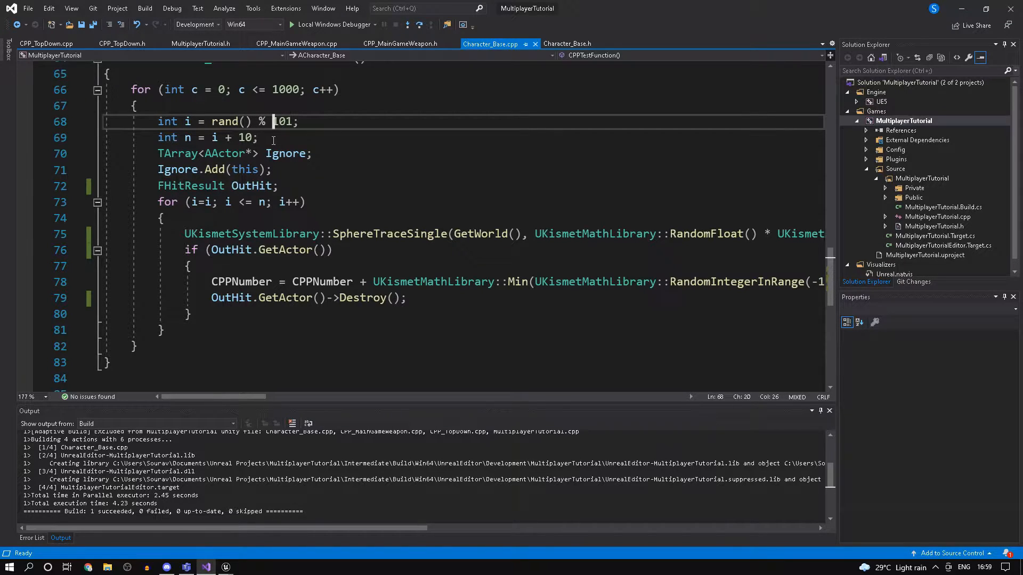
mouse_move(188, 137)
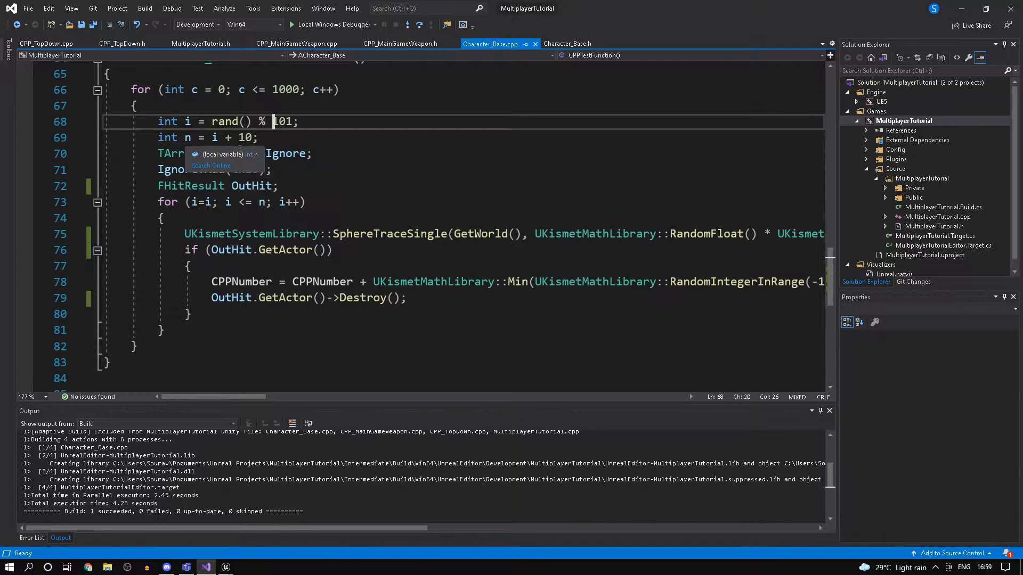
scroll(down, 3)
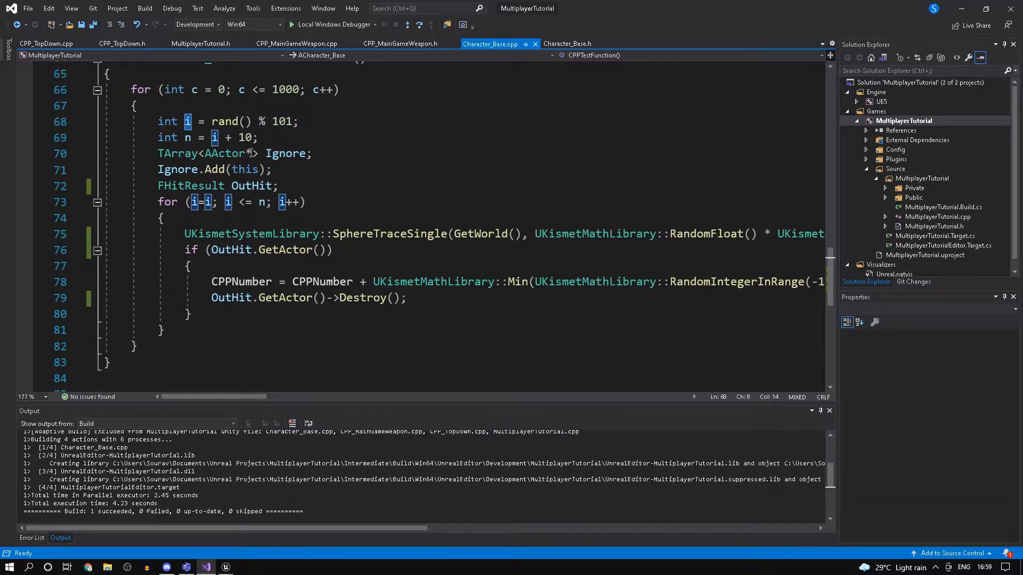
scroll(down, 3)
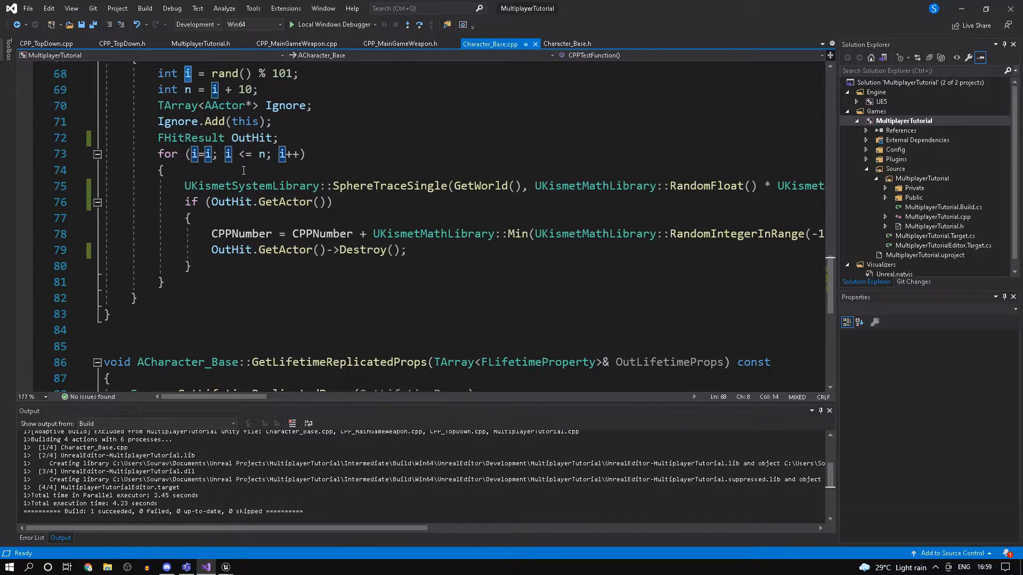
click(260, 137)
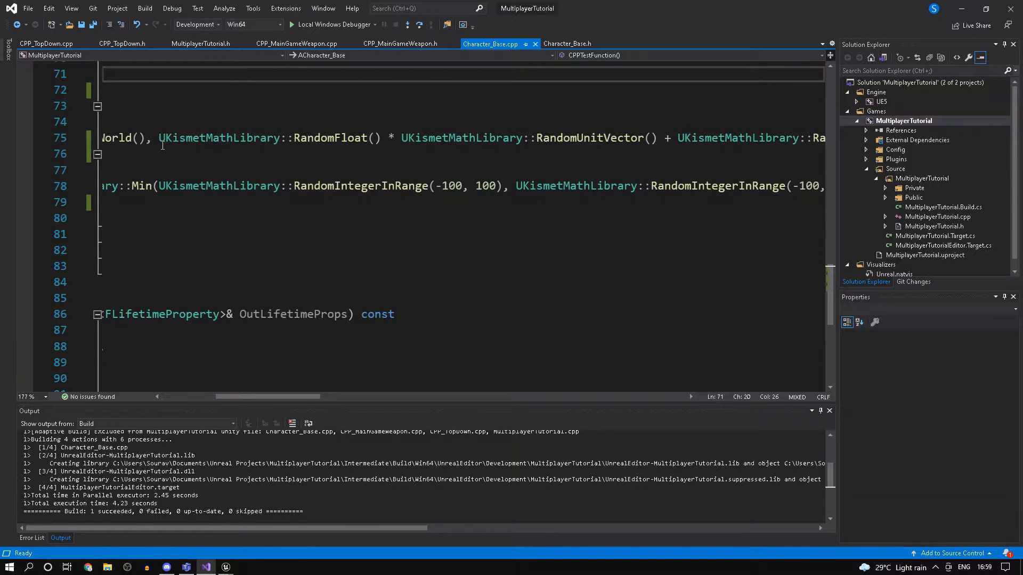
double_click(590, 138)
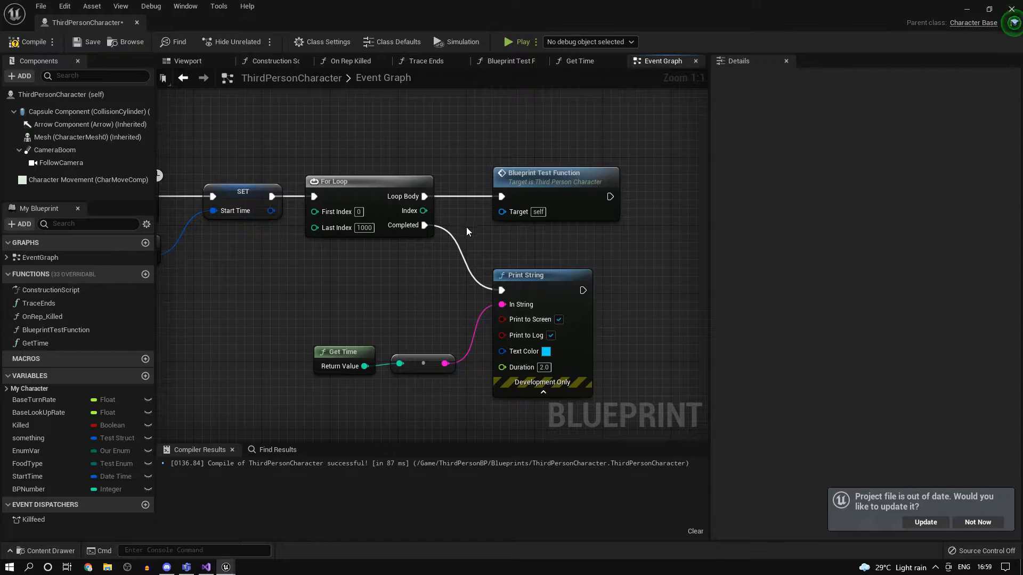
Step: View the Blueprint Test Function graph zoomed on the Random Unit Vector and Random Float nodes
click(509, 61)
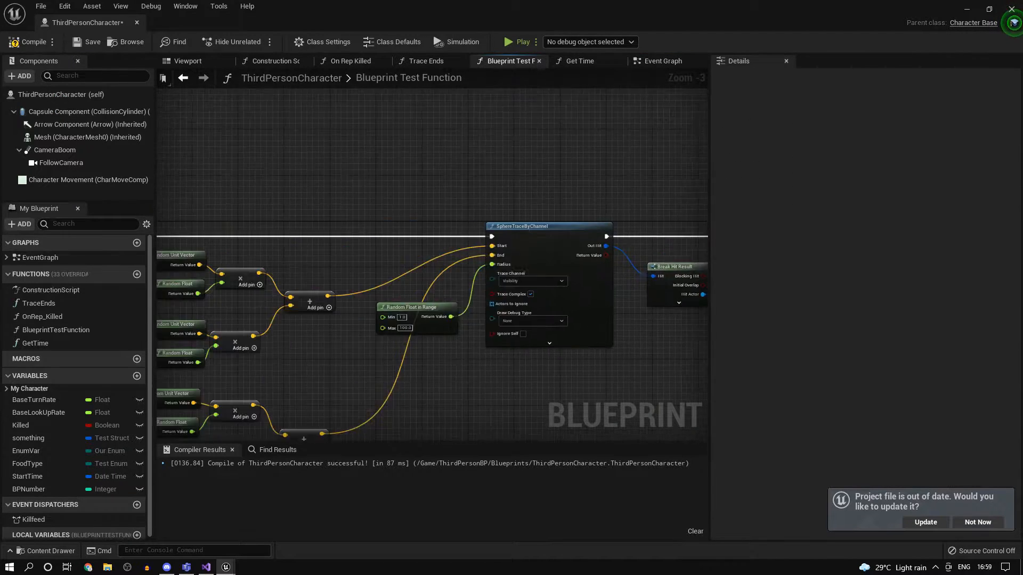
scroll(up, 3)
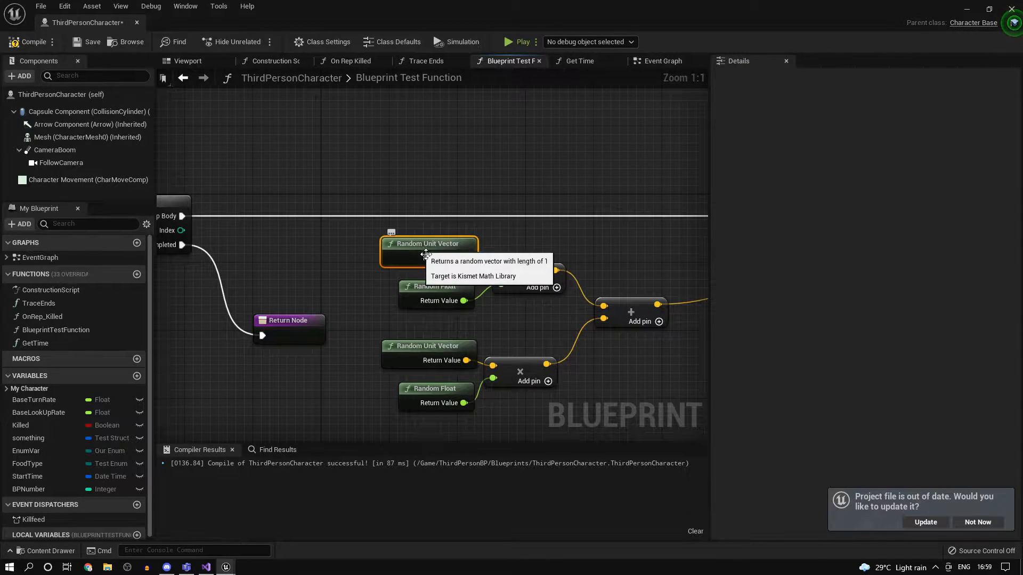
mouse_move(421, 251)
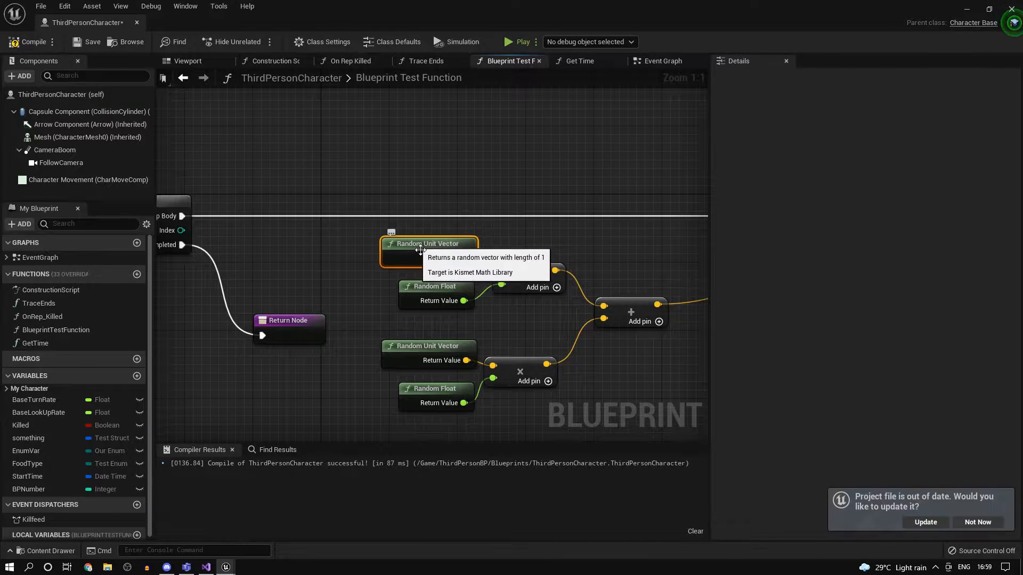
mouse_move(404, 242)
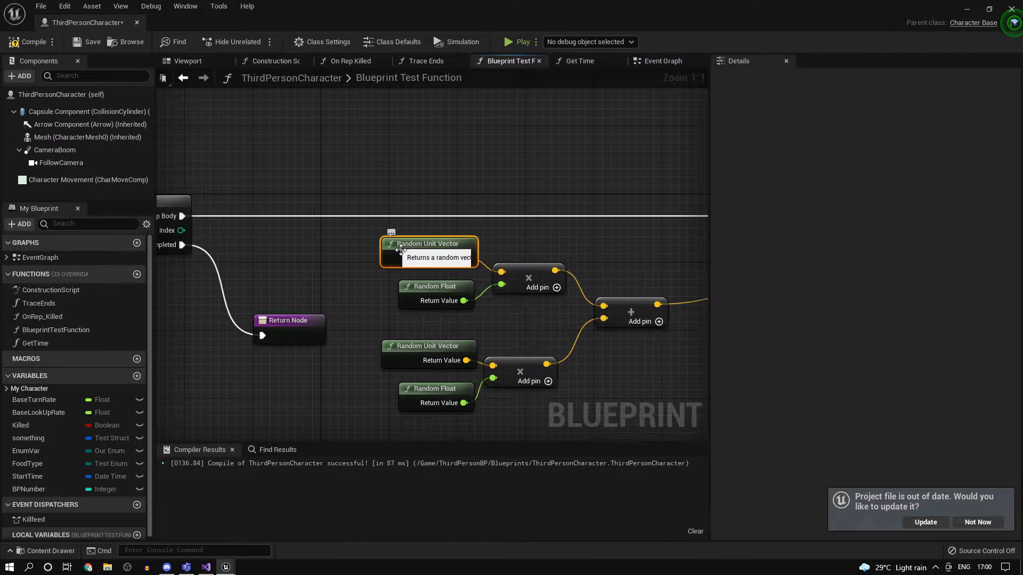
click(205, 566)
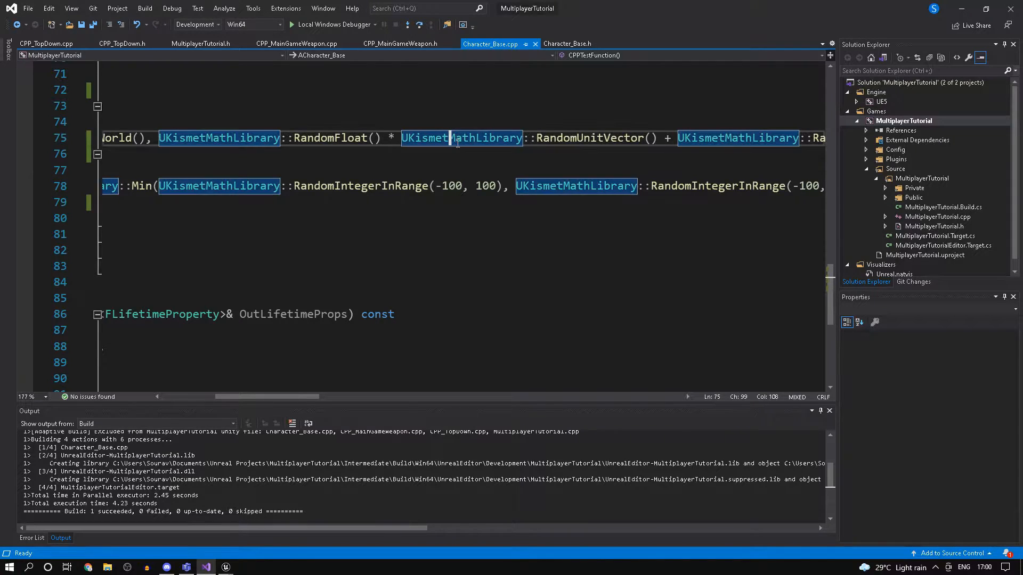
scroll(up, 3)
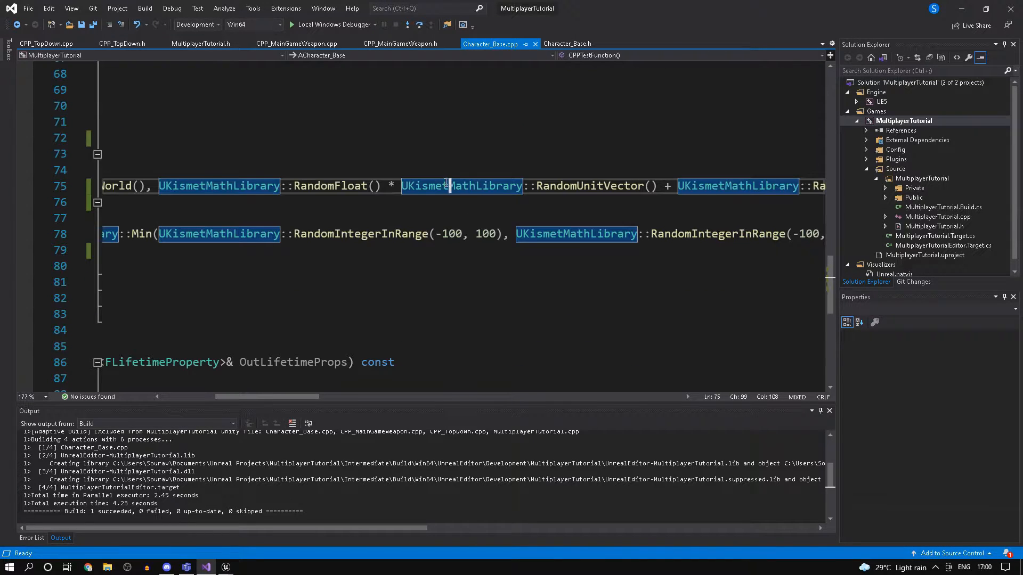
click(567, 44)
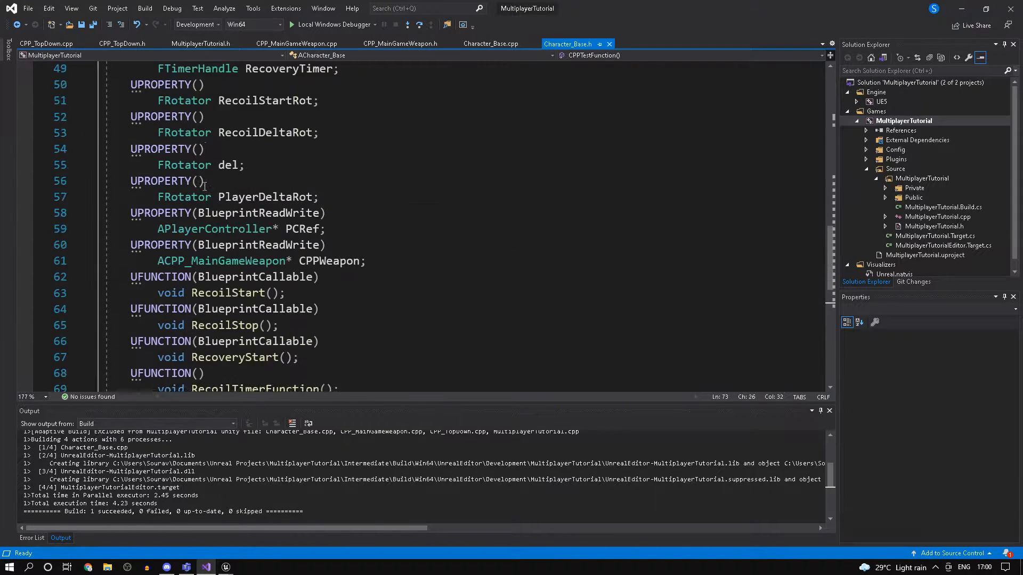
scroll(up, 3)
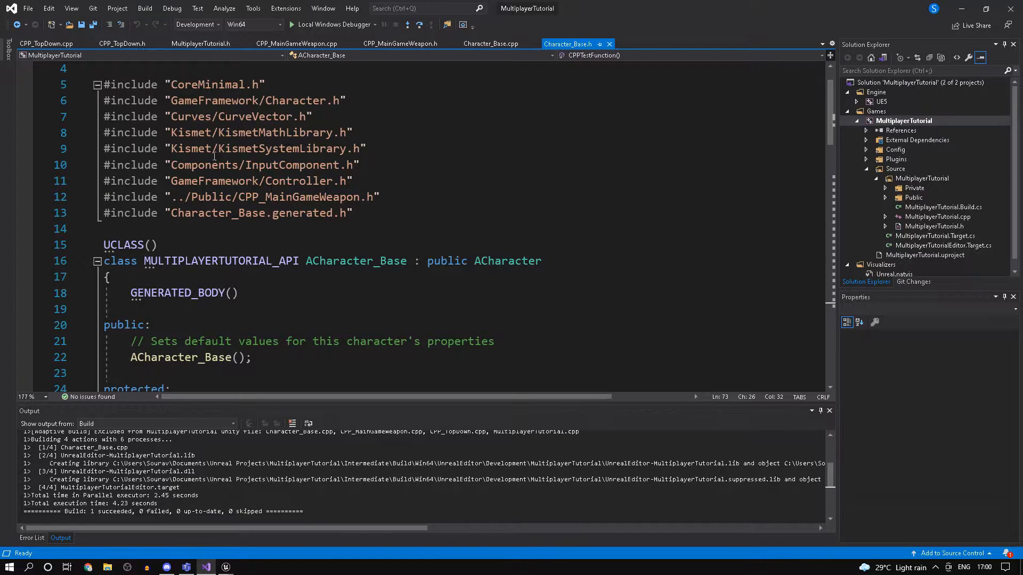
click(368, 148)
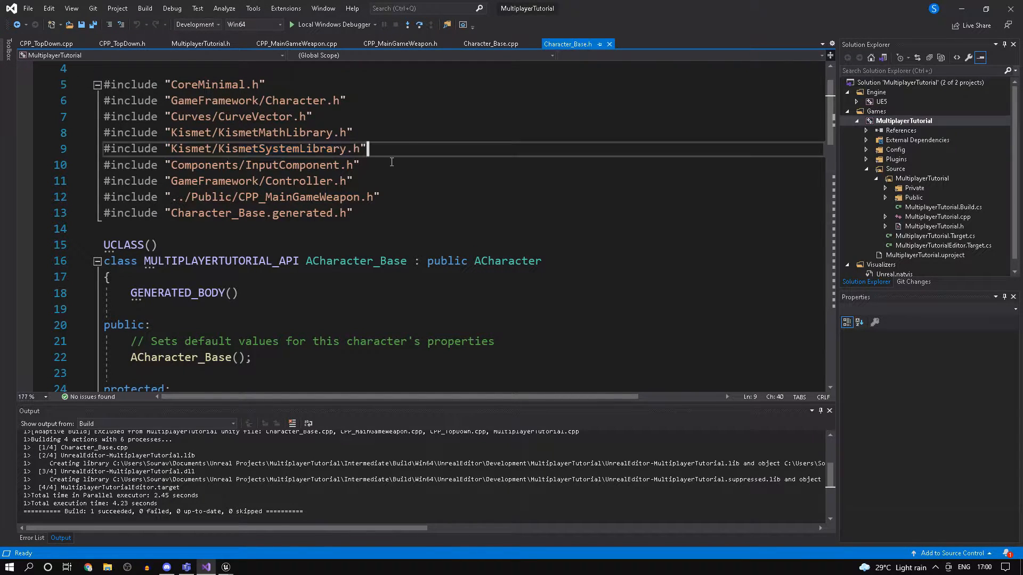
click(490, 44)
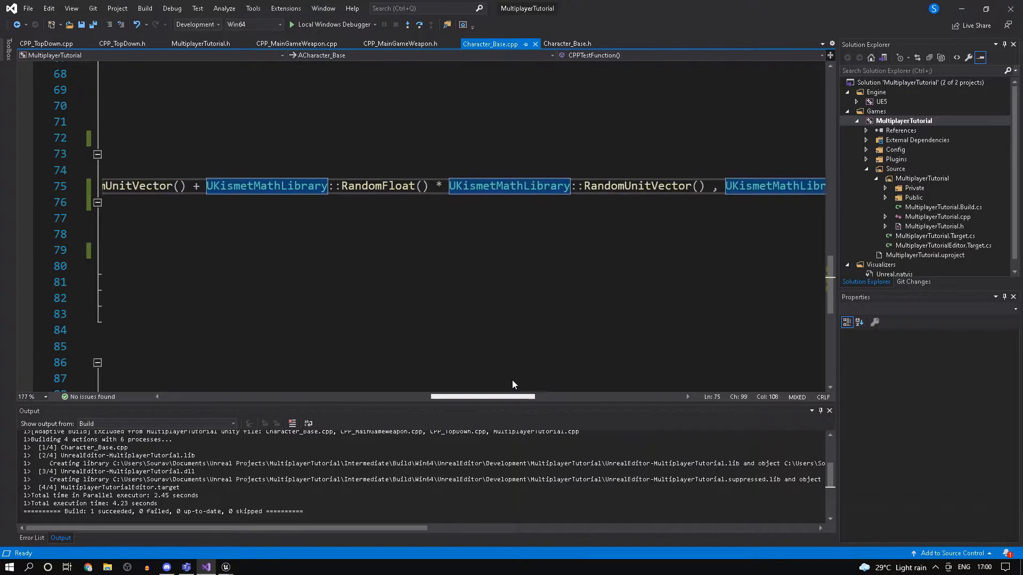
scroll(right, 3)
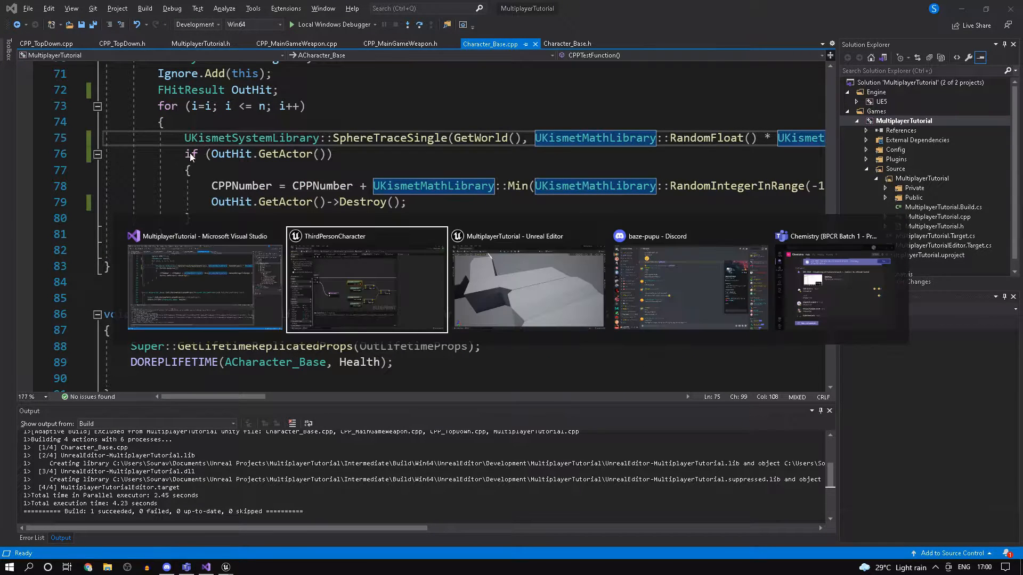
click(366, 281)
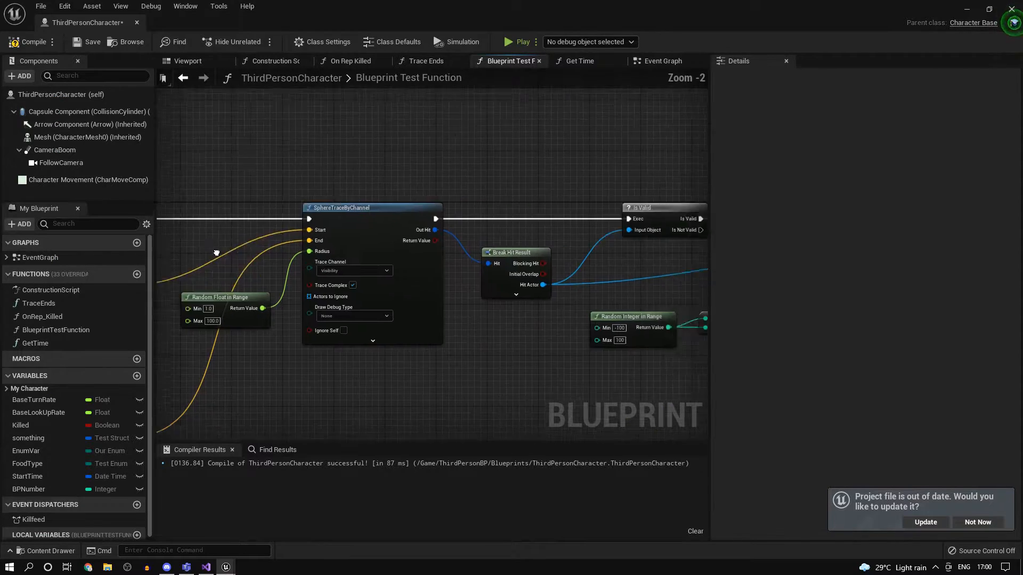
click(205, 566)
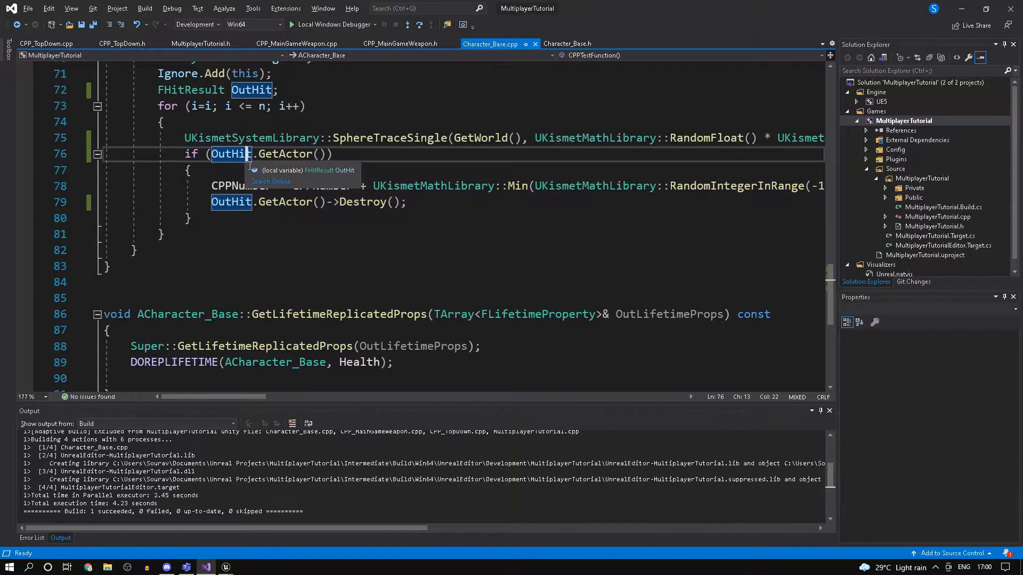
click(337, 186)
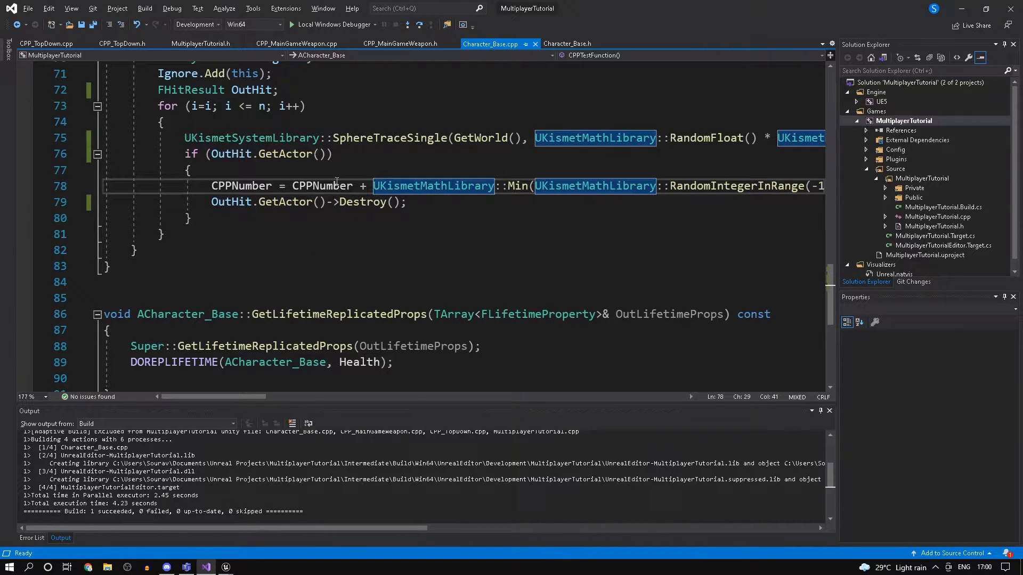
scroll(up, 3)
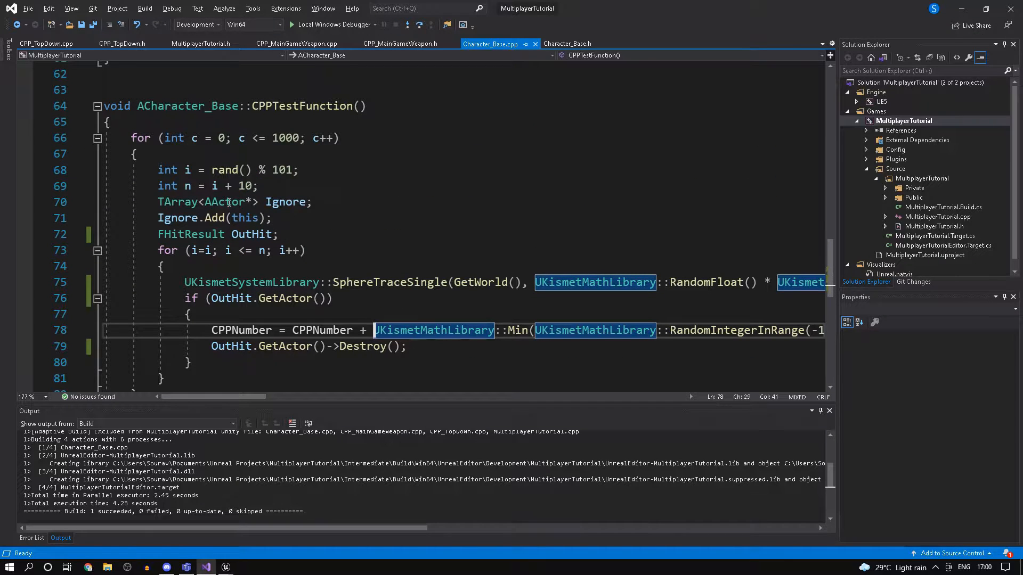
mouse_move(308, 230)
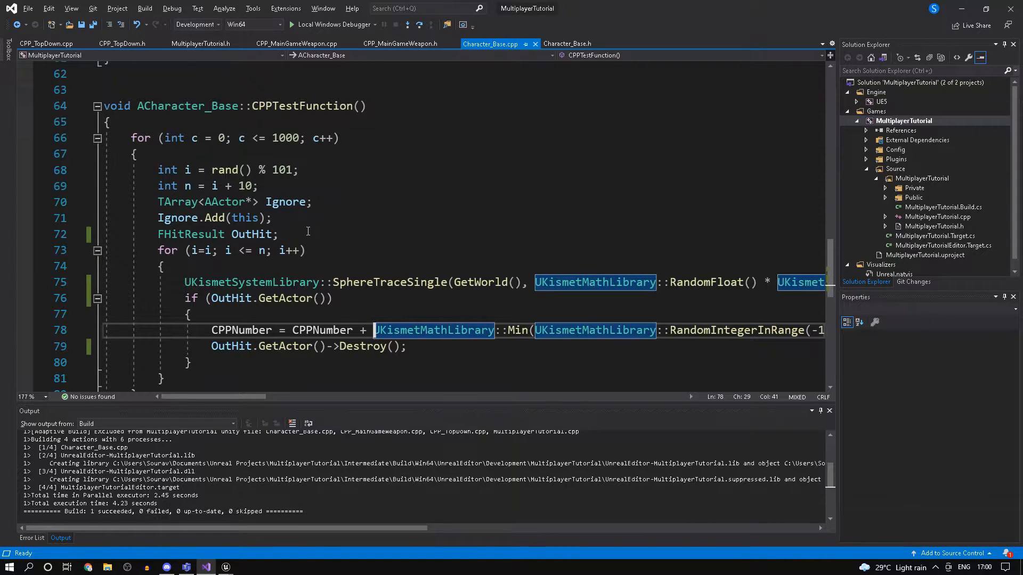
scroll(down, 3)
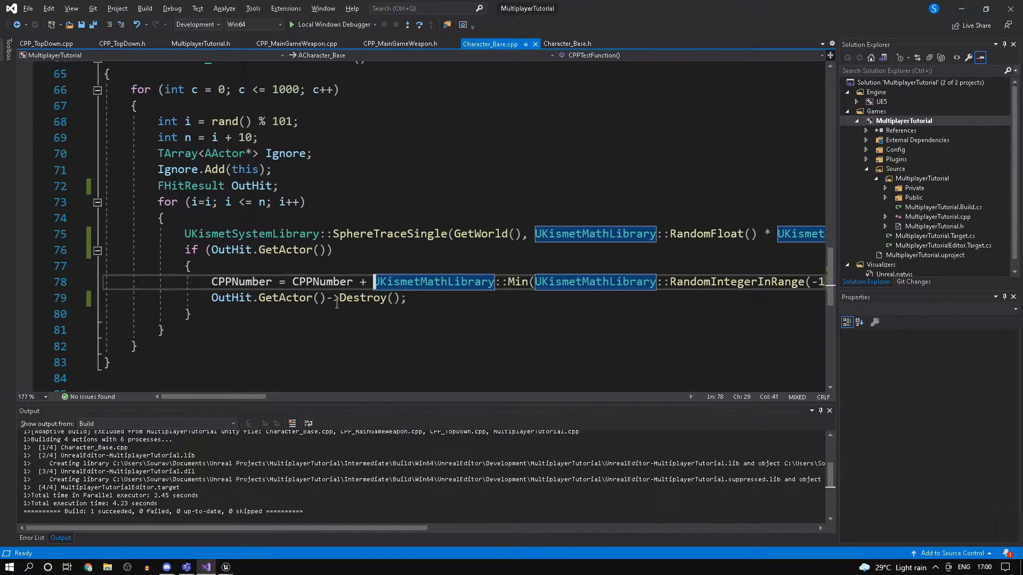
mouse_move(316, 337)
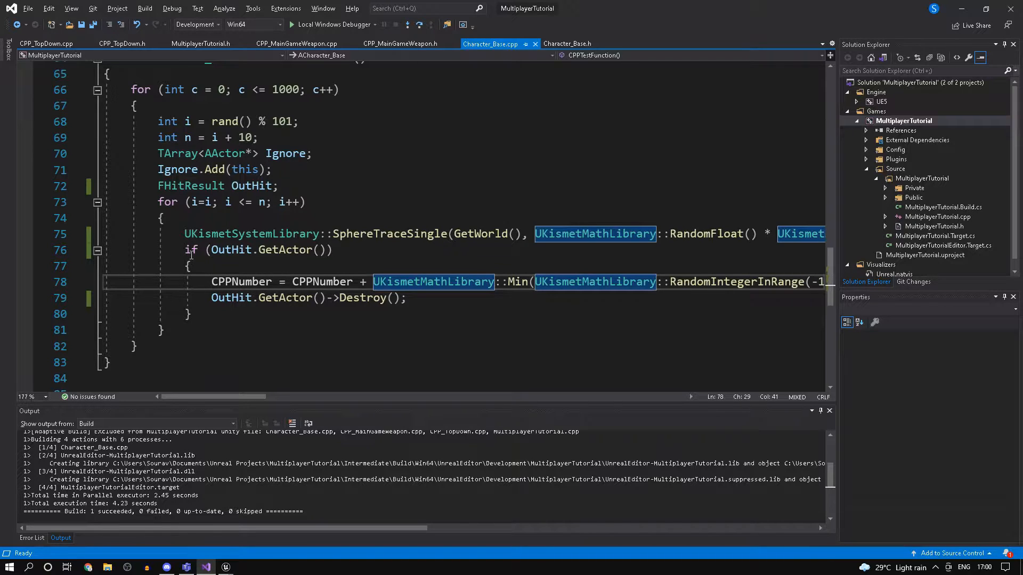
click(189, 265)
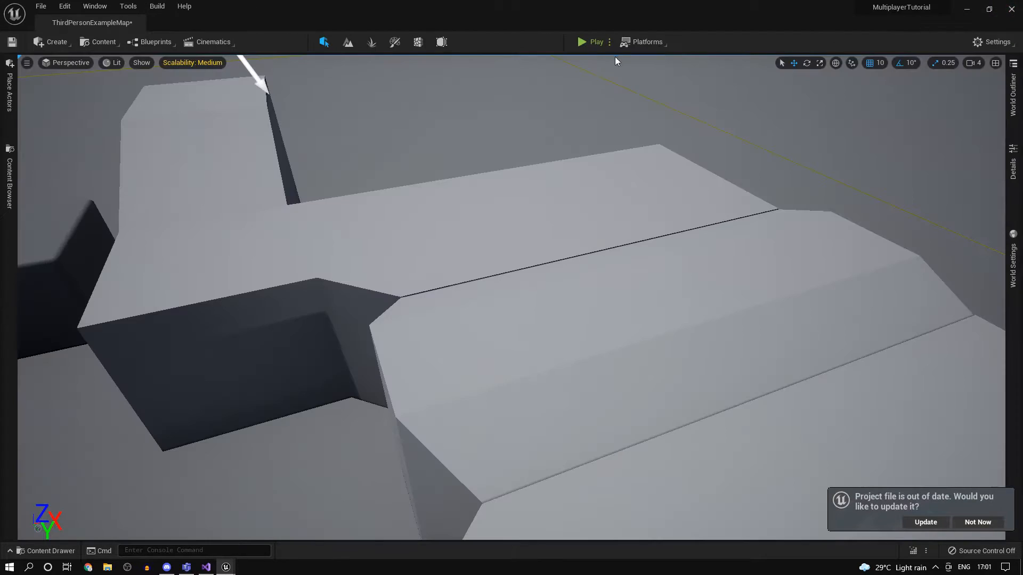
Step: Run a play session with the Blueprint test and scroll through its Accessed None errors at DestroyActor
click(579, 41)
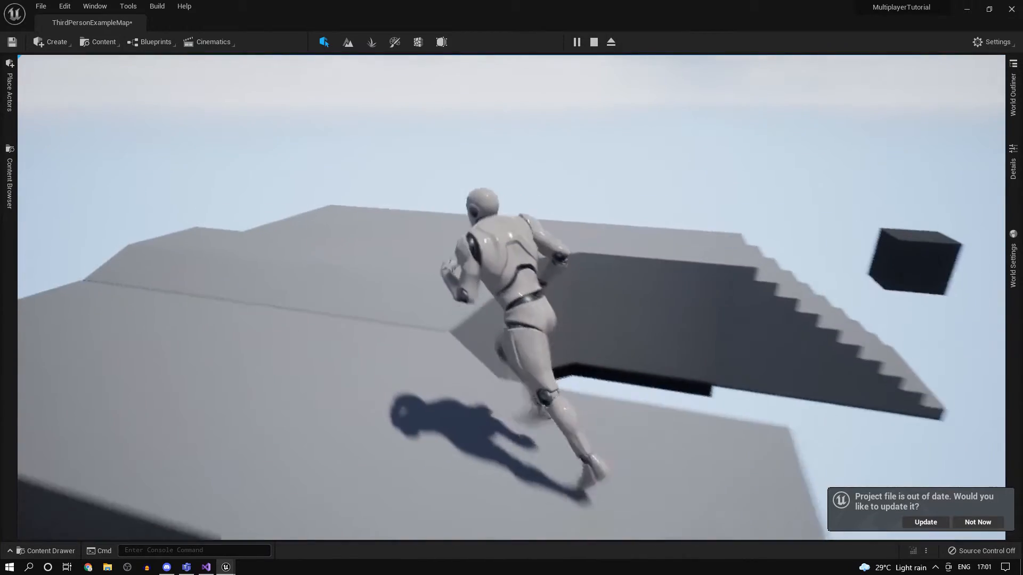
click(592, 41)
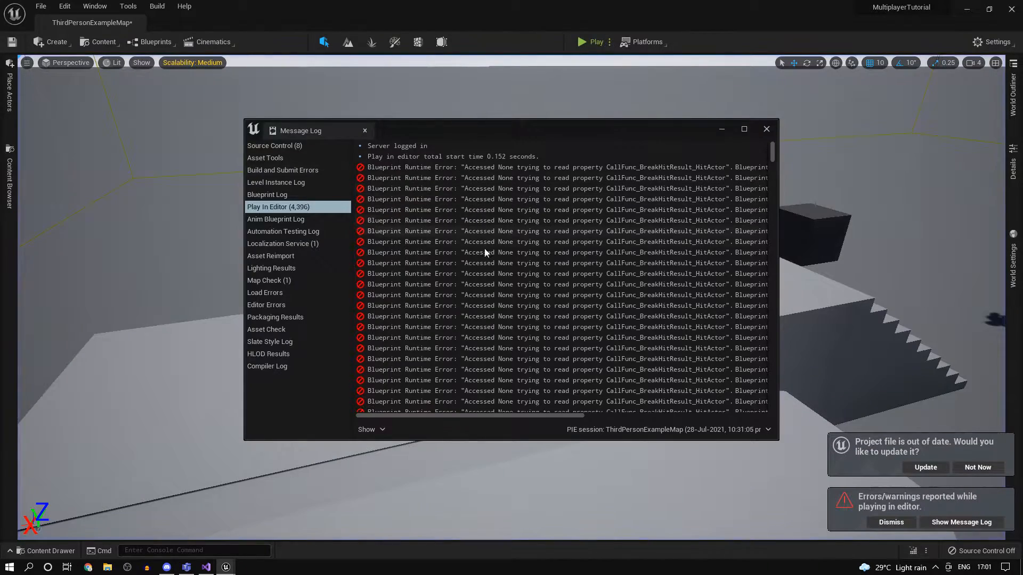
scroll(right, 3)
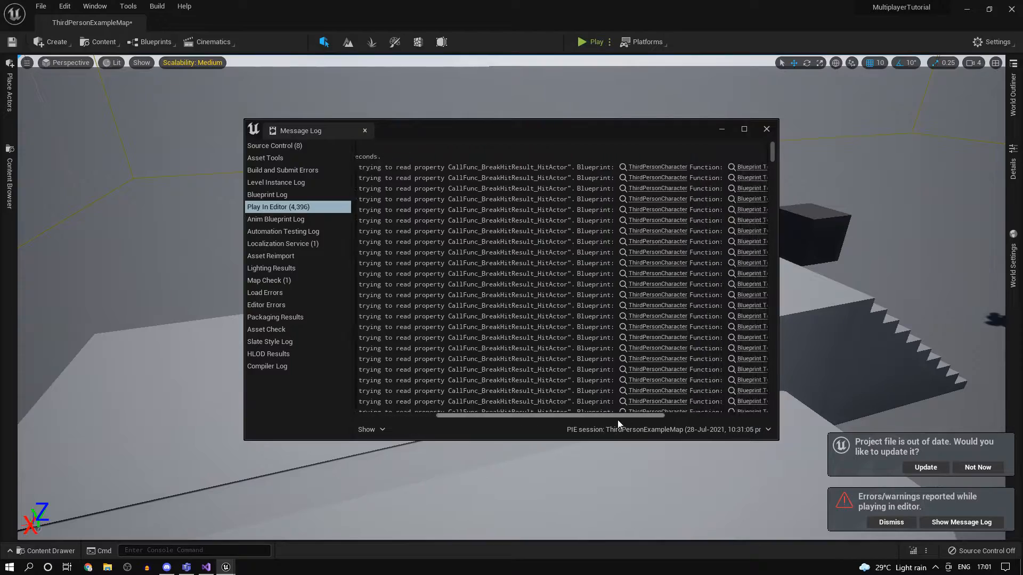
scroll(right, 3)
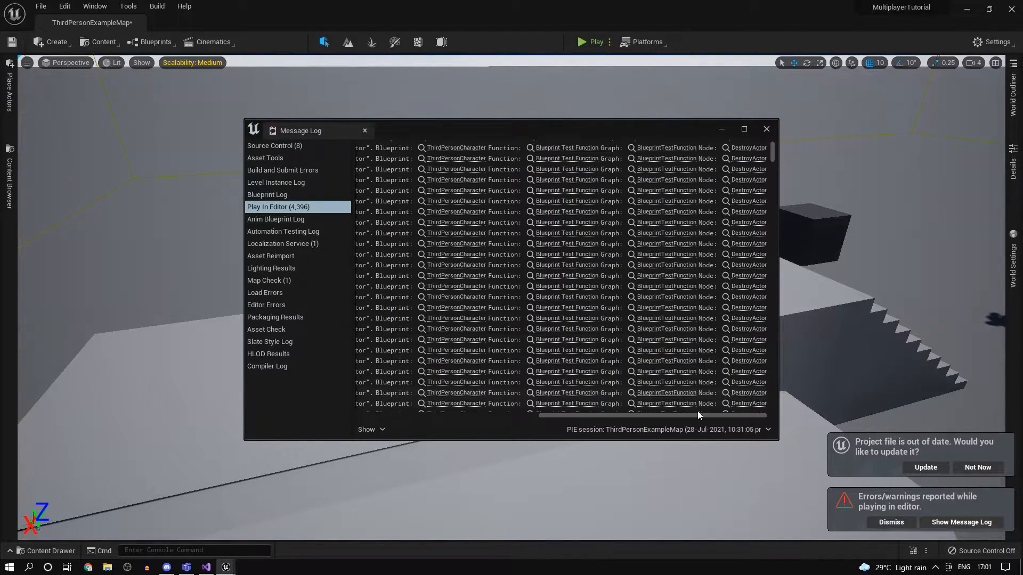
key(alt+tab)
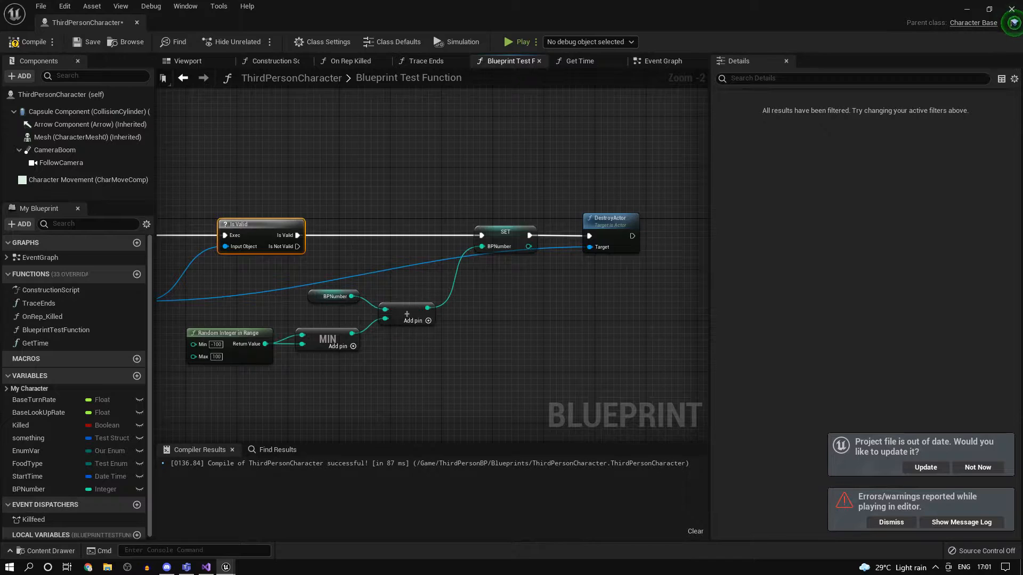
Step: Delete the For Loop and Blueprint Test Function nodes and wire a CPP Test Function call after SET
click(661, 60)
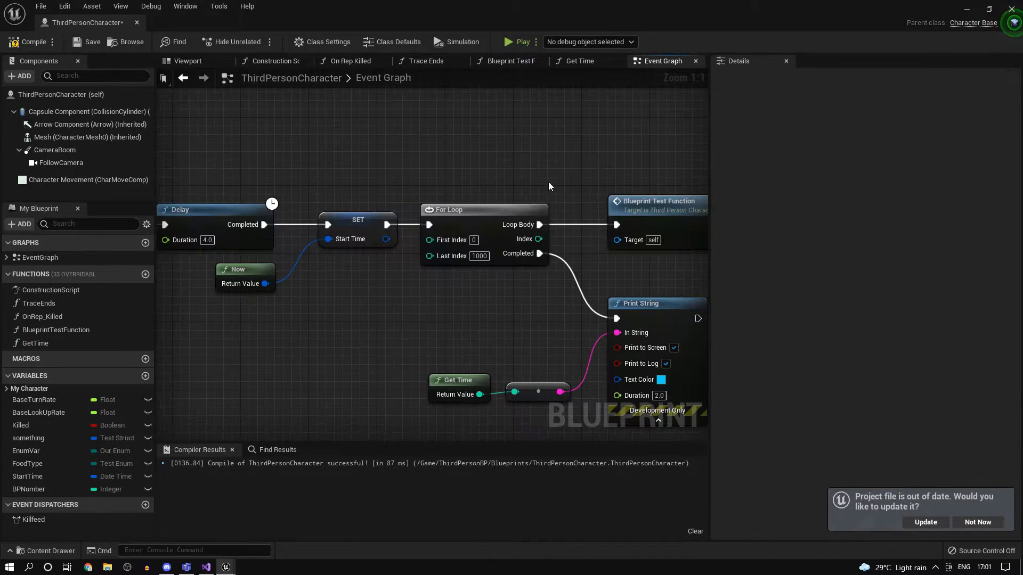
scroll(down, 3)
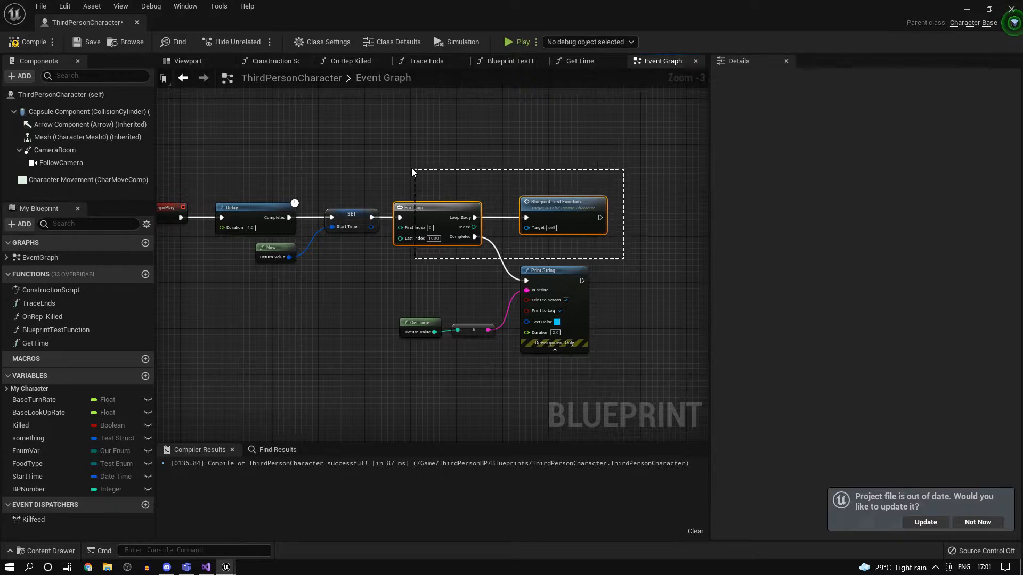
click(435, 208)
text(cpp)
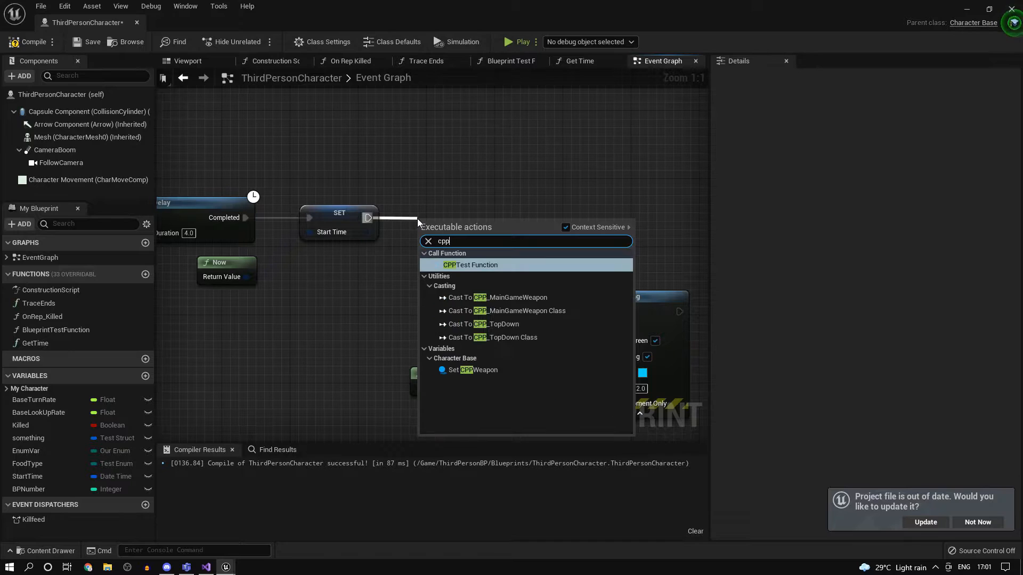
click(470, 265)
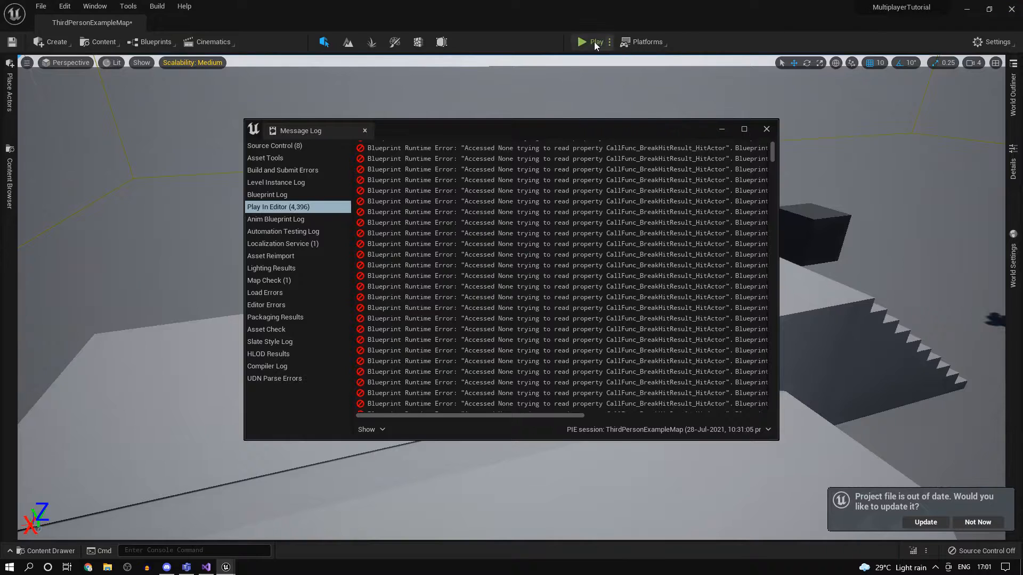
Step: Run two play sessions with the C++ version, watching timings print around 16–17
click(591, 42)
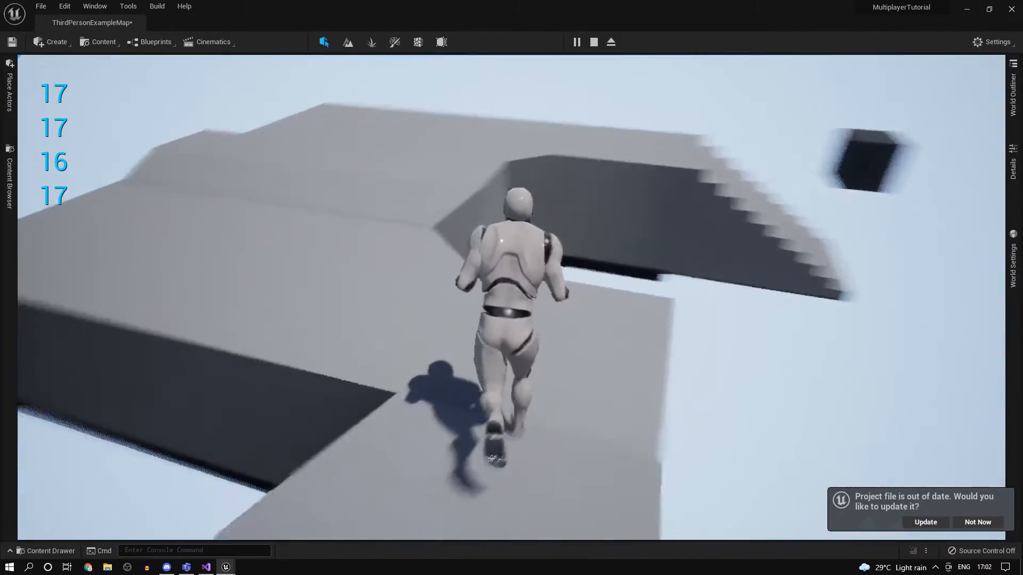
click(592, 42)
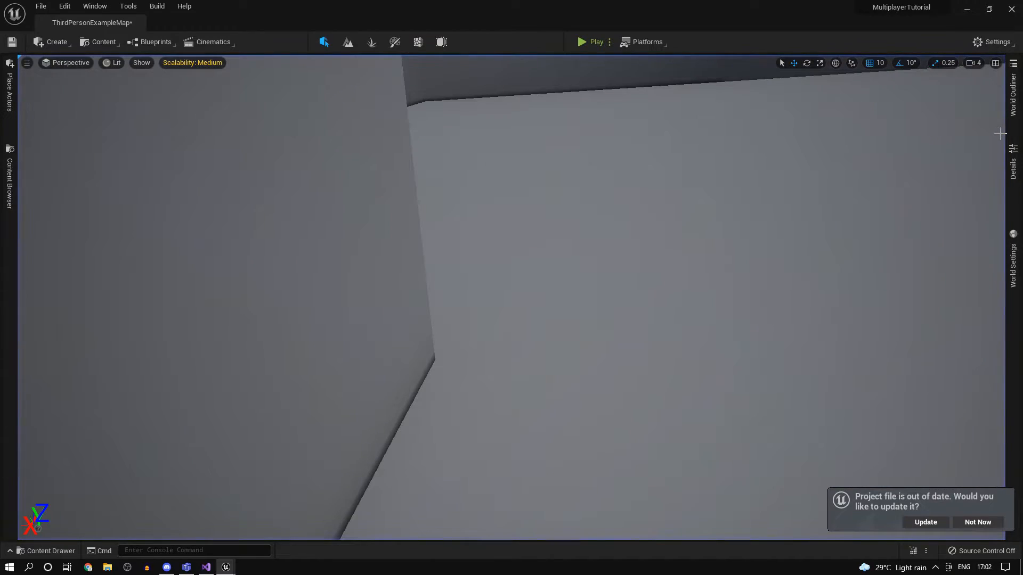
click(594, 42)
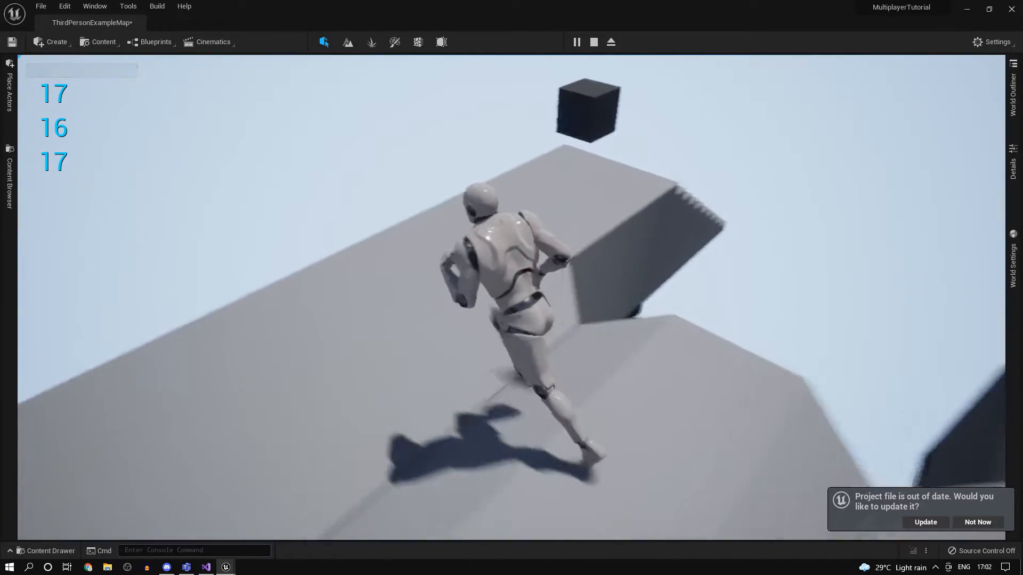
click(593, 41)
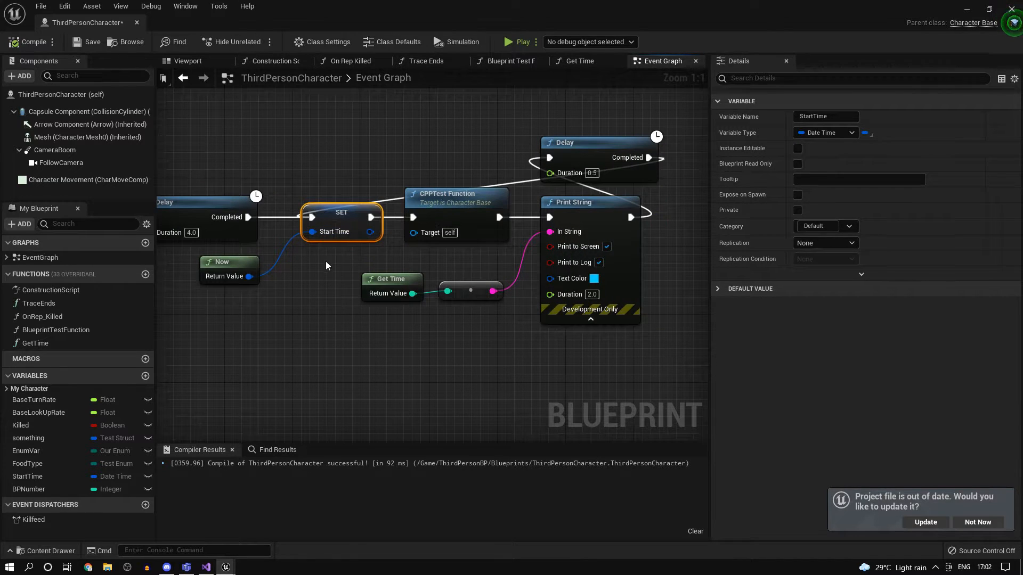
click(205, 566)
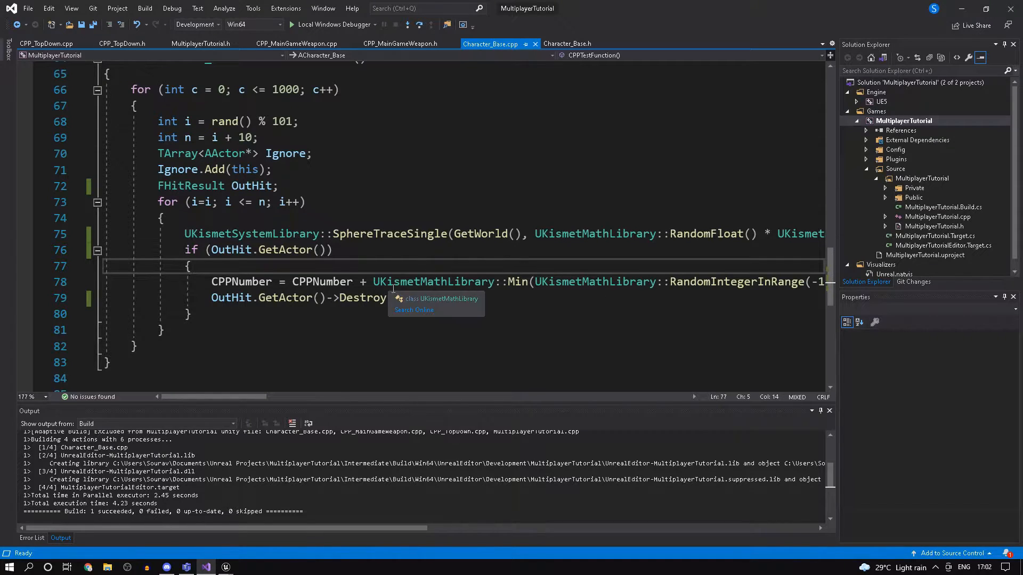
mouse_move(319, 371)
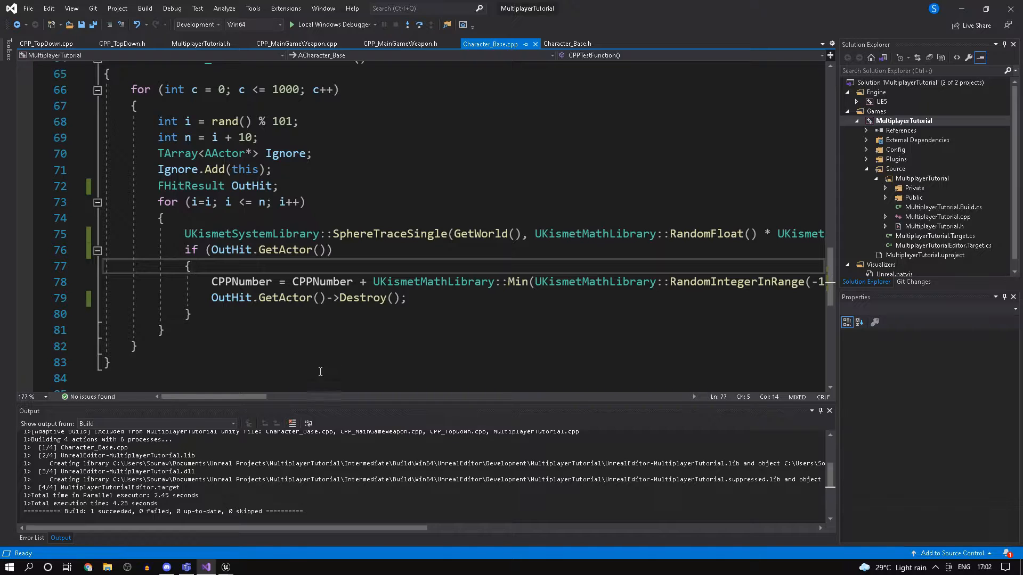
scroll(up, 3)
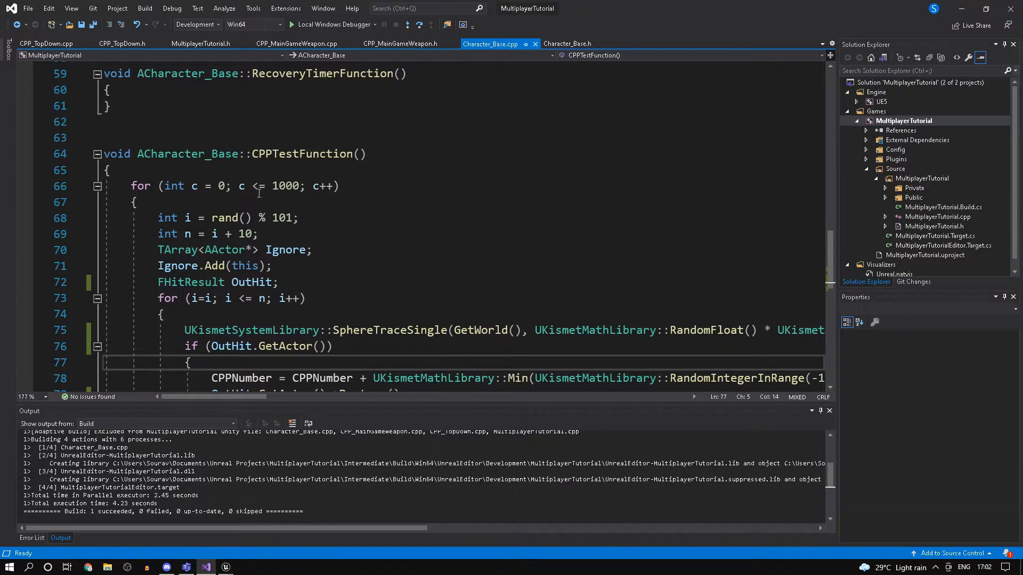
scroll(down, 3)
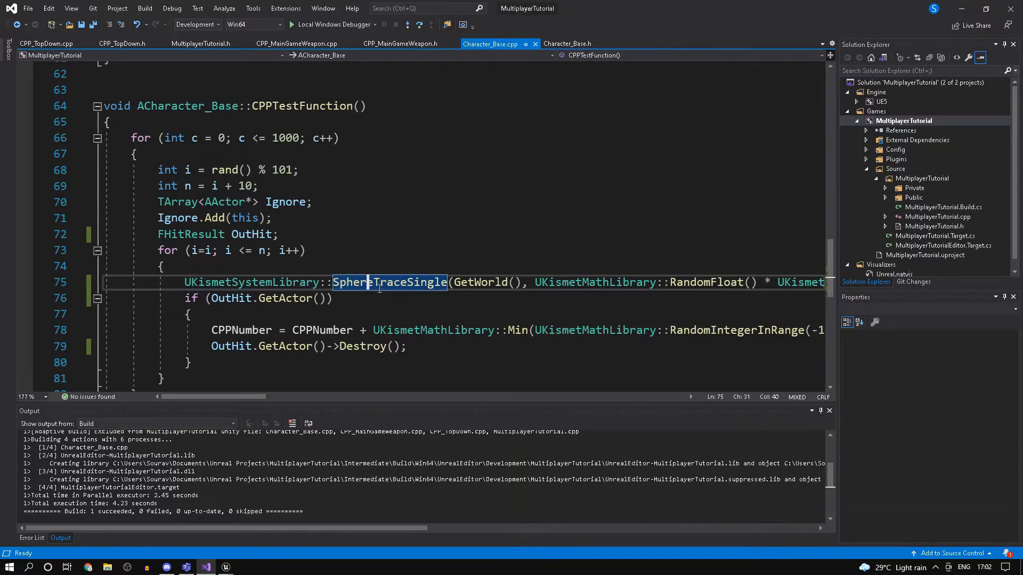
click(354, 282)
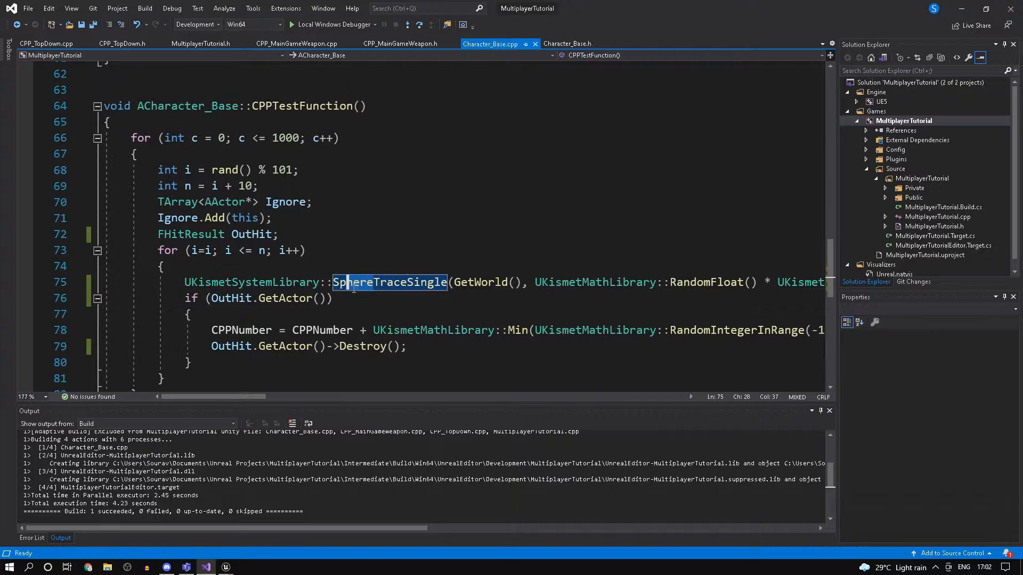
click(333, 298)
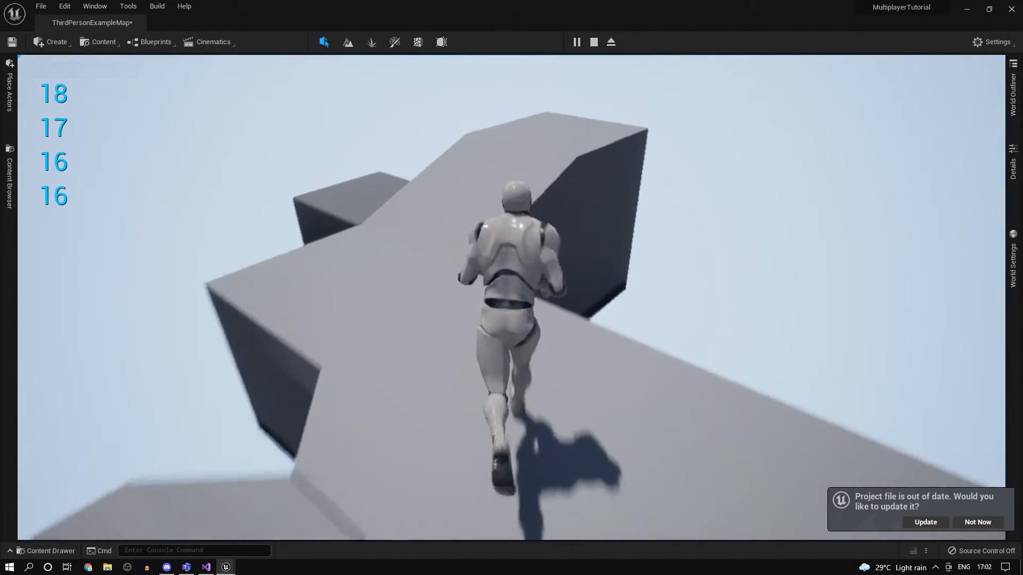
Step: End the play session after CPP Test Function printed timings between 16 and 18
click(593, 41)
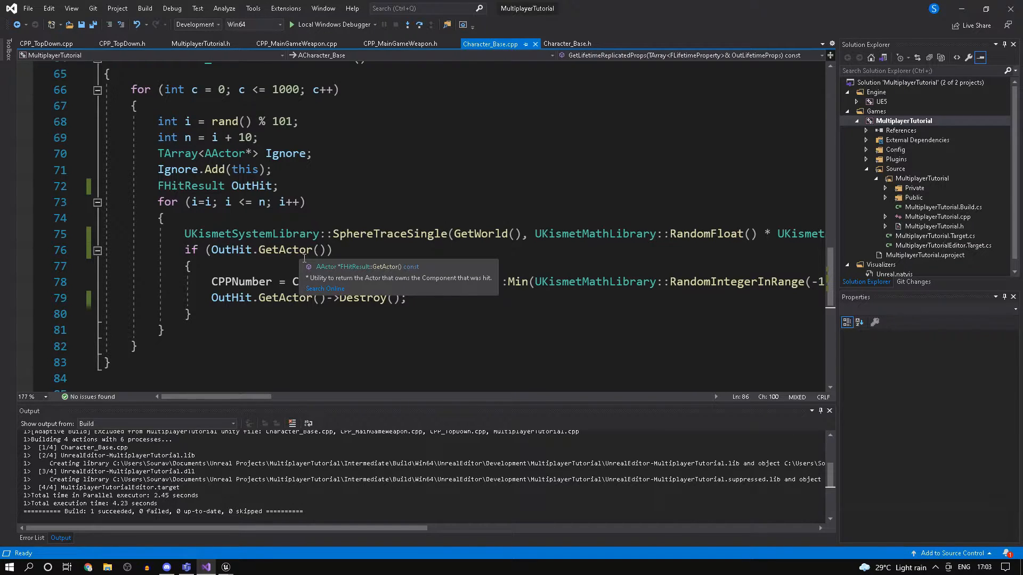
mouse_move(302, 261)
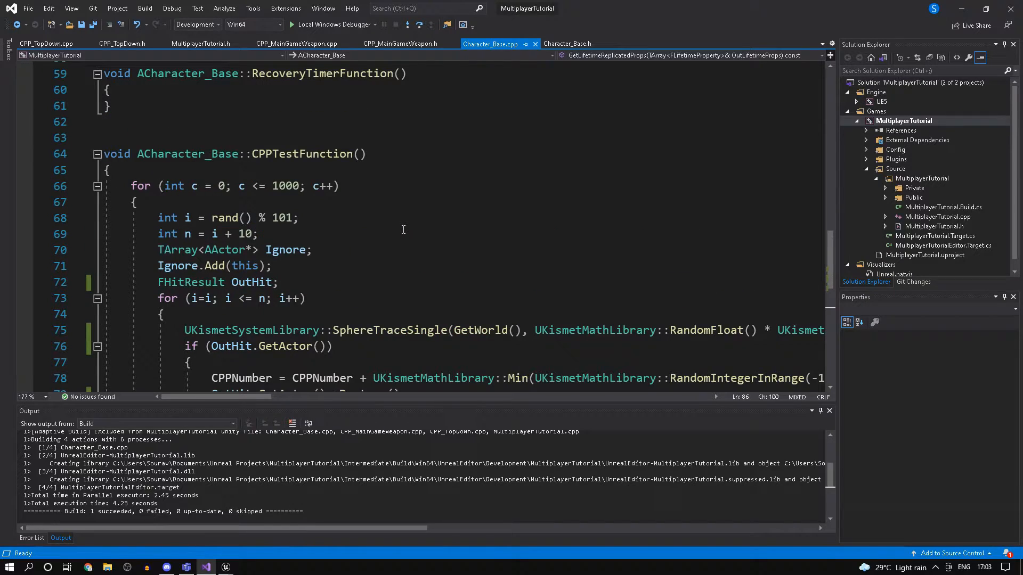
mouse_move(450, 142)
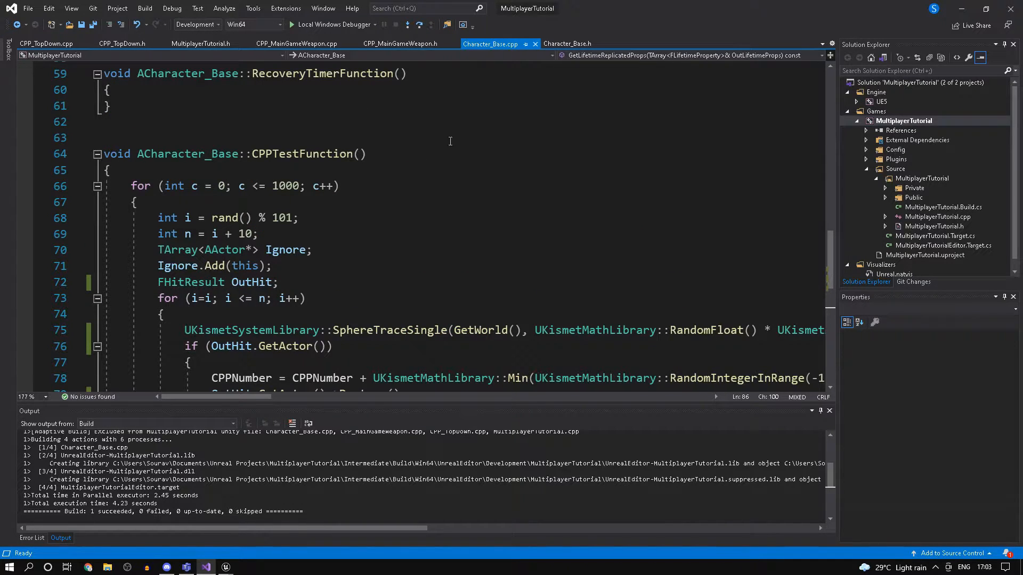
mouse_move(577, 240)
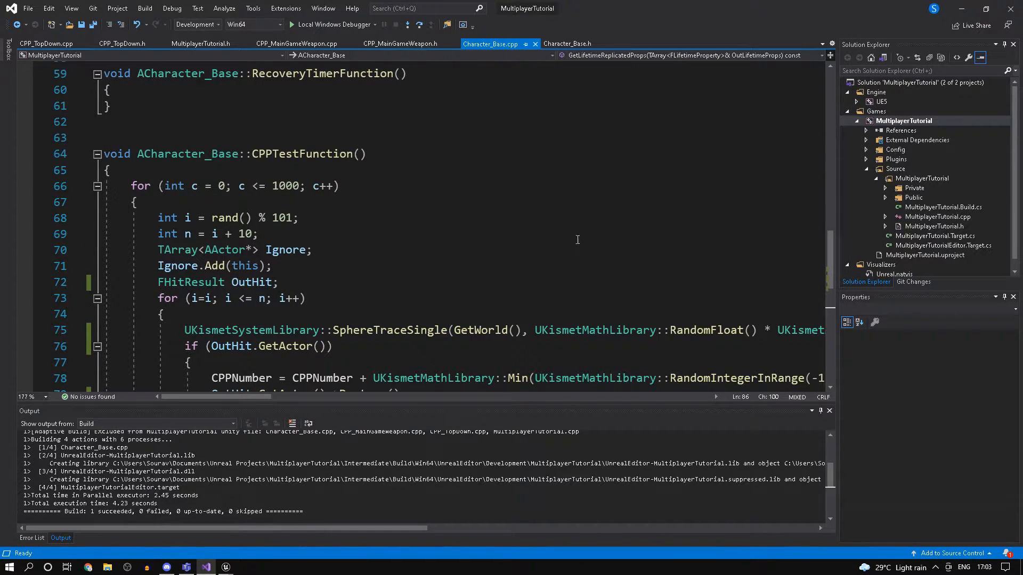